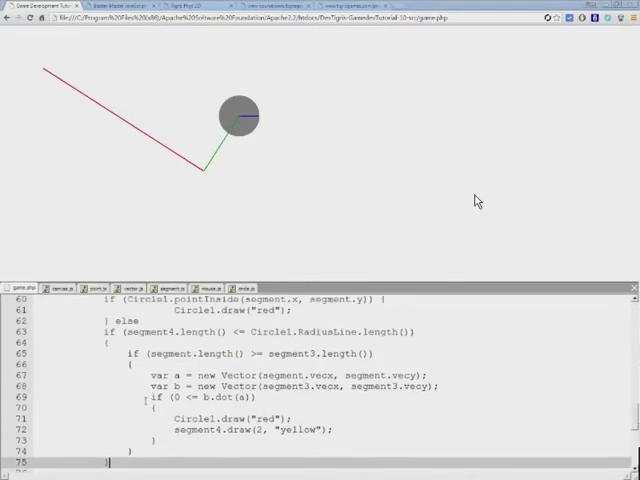
- Create rectangle.js in the scripts folder, confirming the name and the .js extension change
scroll(up, 3)
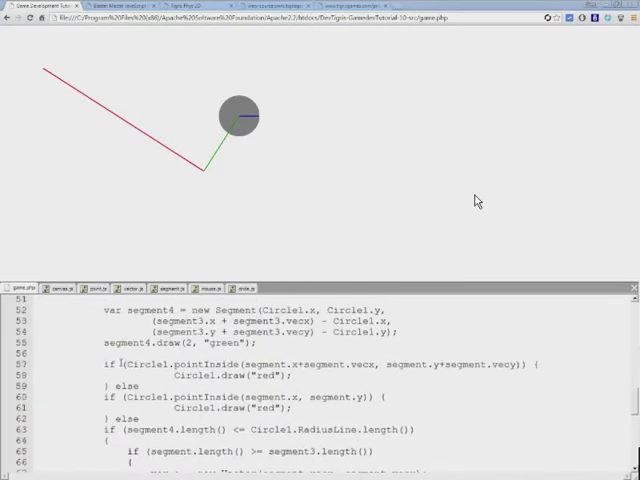
scroll(up, 3)
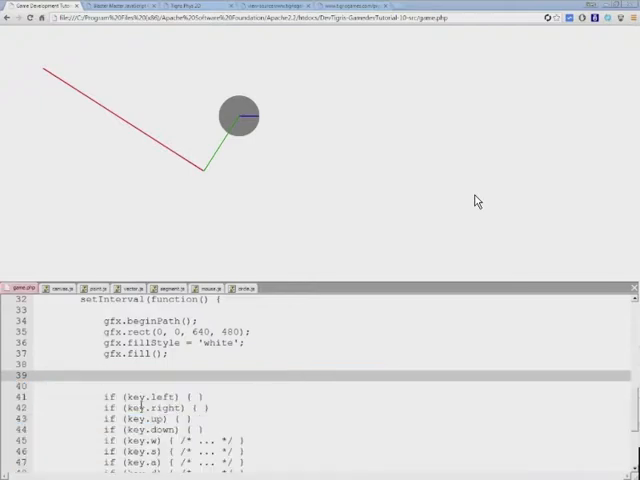
drag(120, 330, 250, 352)
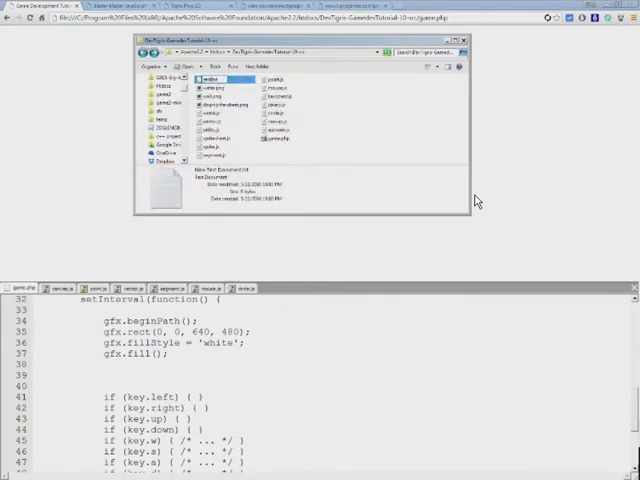
click(218, 80)
text(rectangle.js)
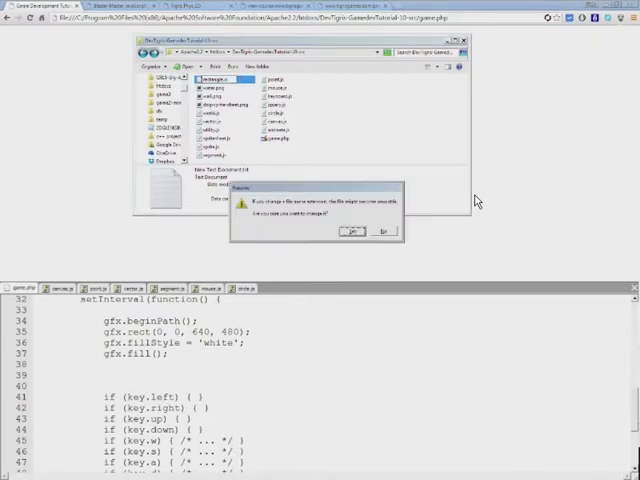
click(348, 232)
text(var Rectan)
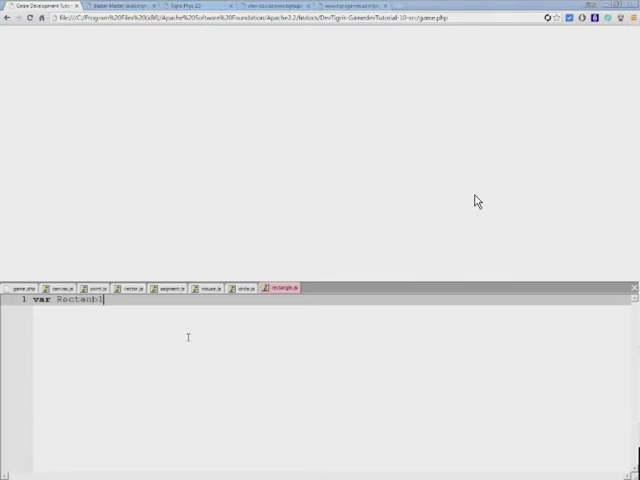
- Write var Rectangle = function(x, y, width, height) storing each argument on this
text(gle)
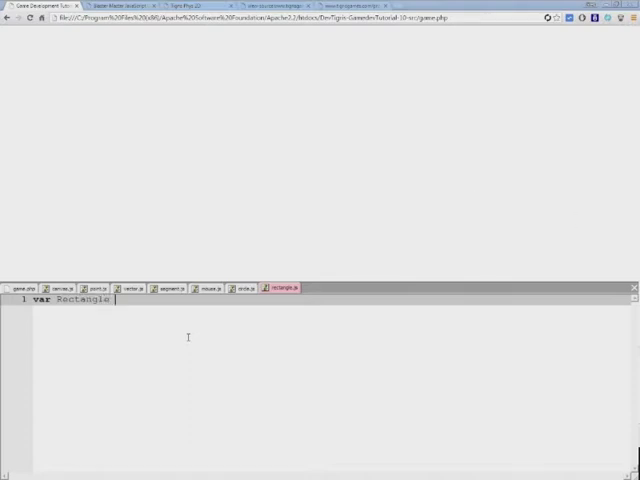
text(= function()
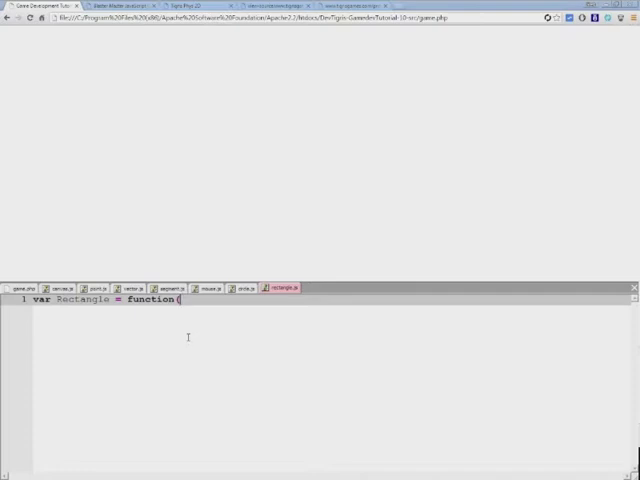
text(x, y, width, height)
text(this.y)
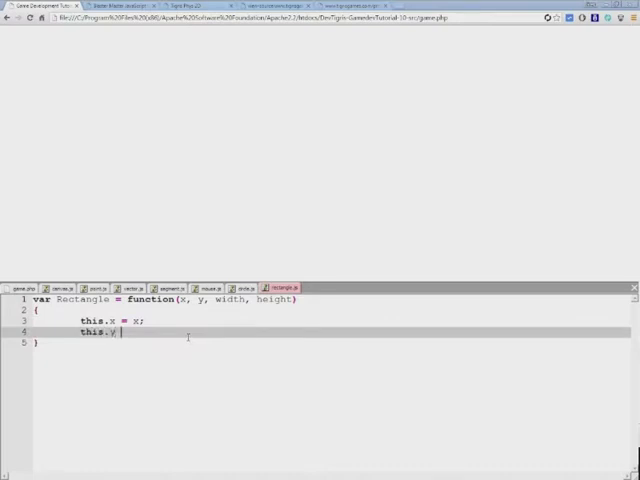
text(= y;)
text(this.)
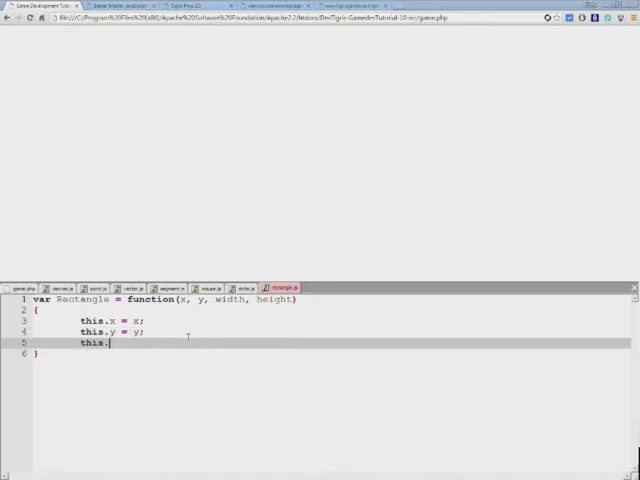
text(width = width;)
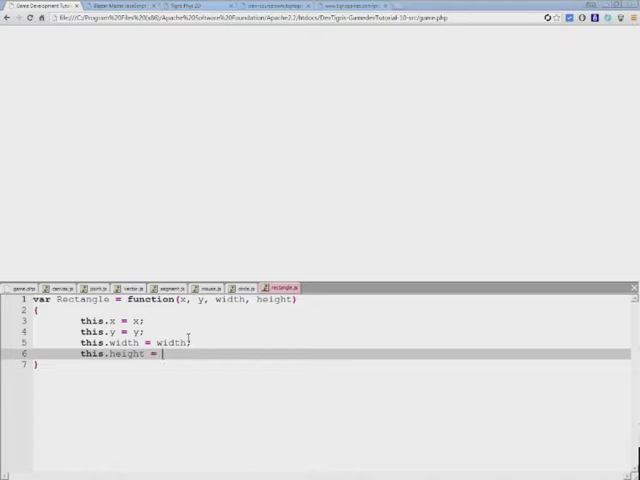
text(height;)
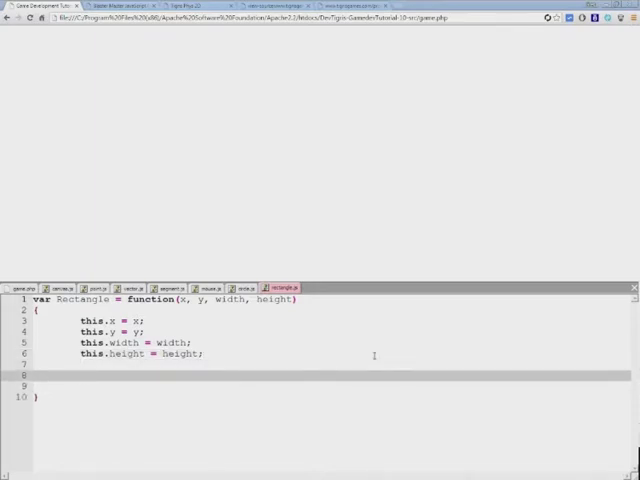
- Begin a this.draw = function(color) method on the Rectangle
text(this.draw =)
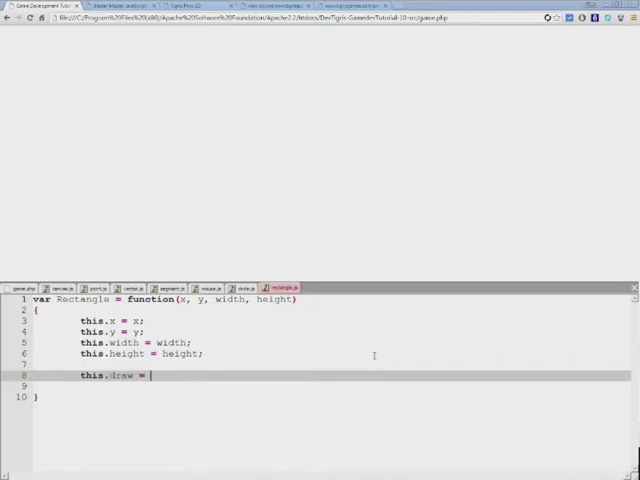
text(function()
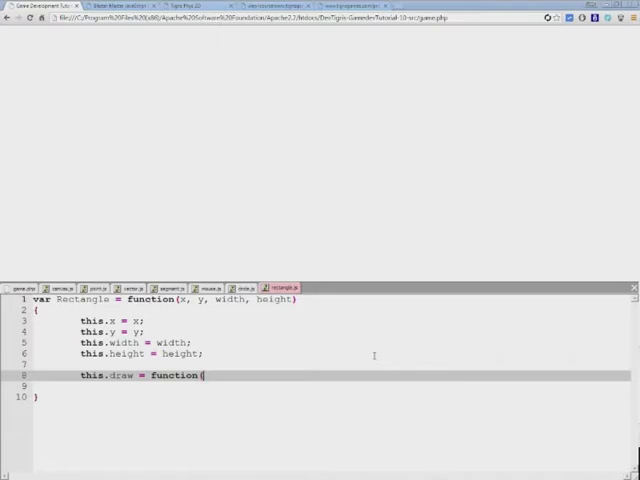
text(color))
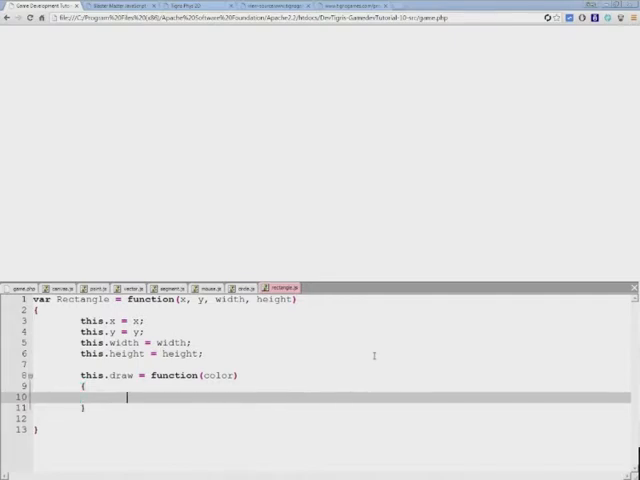
- In draw, begin a path and trace gfx.rect(this.x, this.y, this.width, this.height)
text(gfx.)
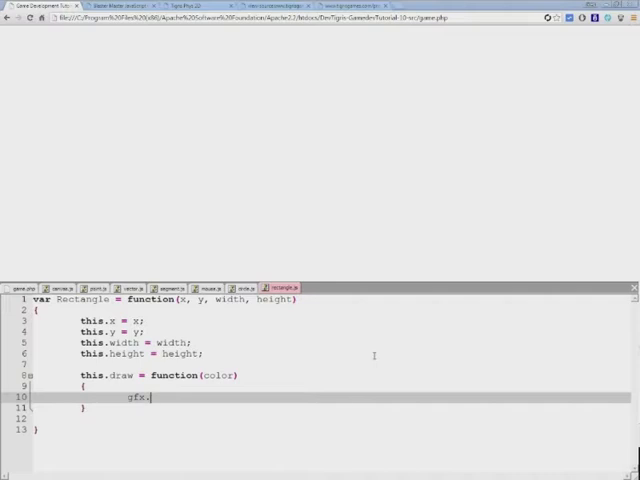
text(beginD)
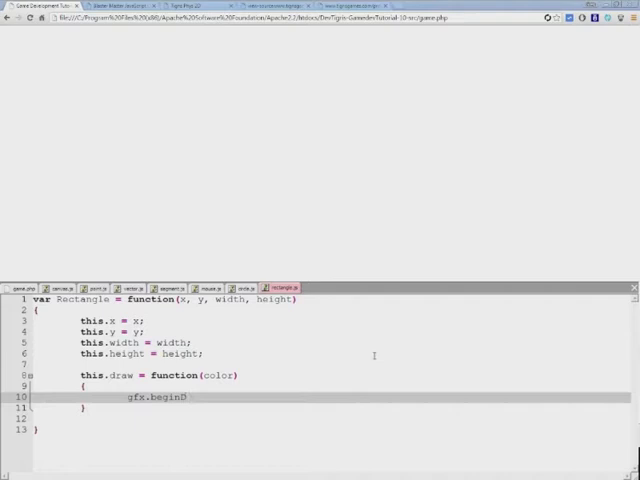
key(Backspace)
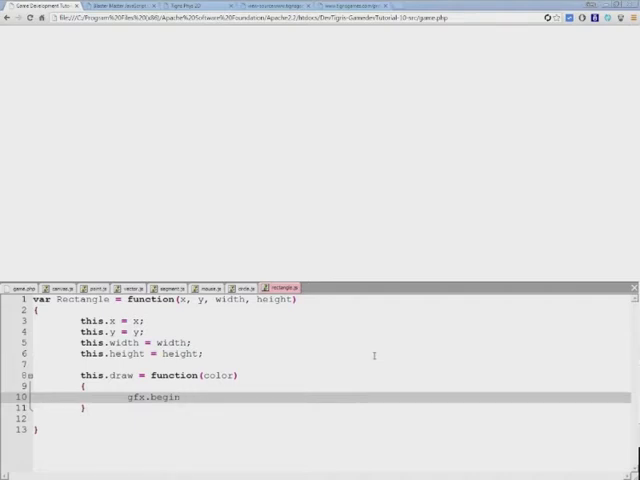
text(Path();)
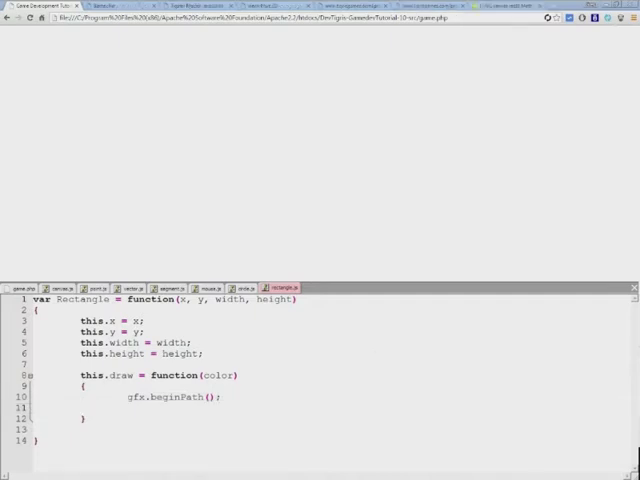
key(enter)
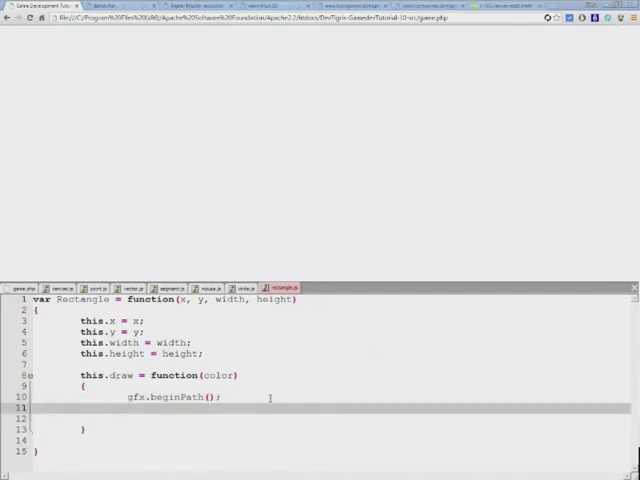
text(gfx.rect(x)
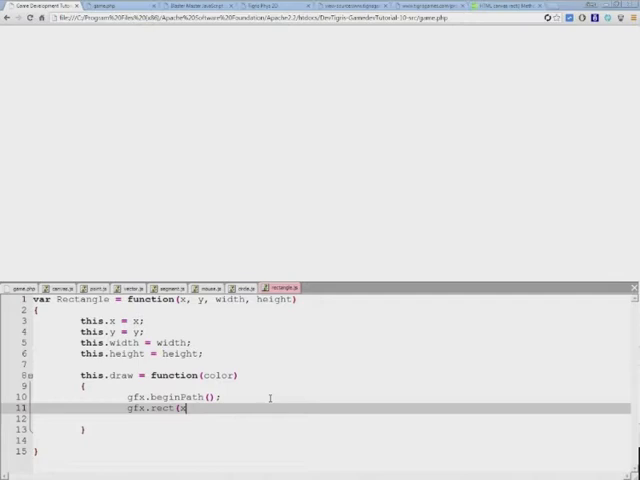
text(this.x, this.)
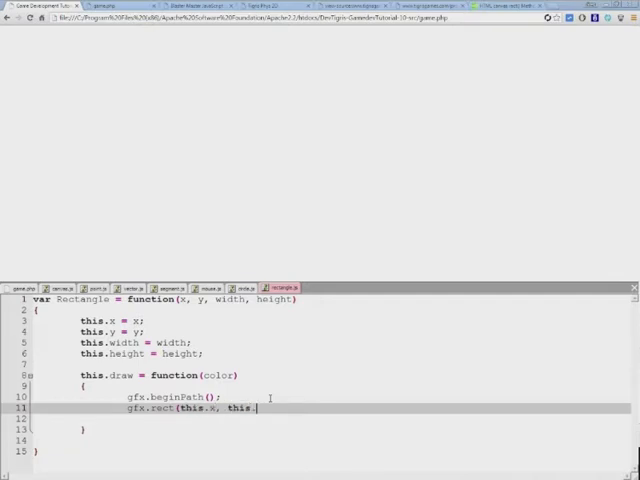
text(y, this.width, this)
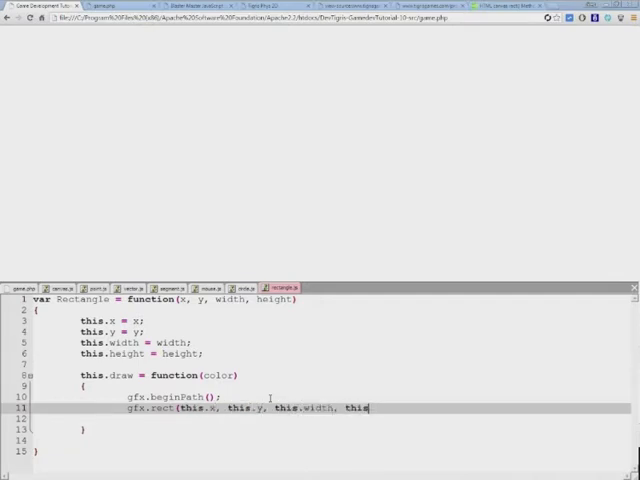
text(.height);)
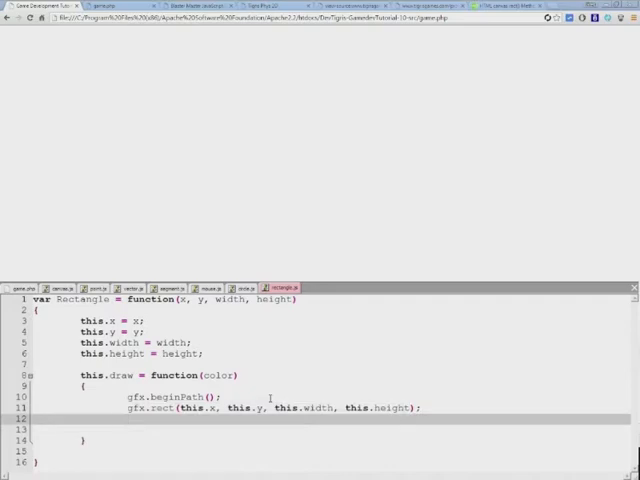
- Set gfx.strokeStyle to the color and stroke the rectangle outline
text(gfx.)
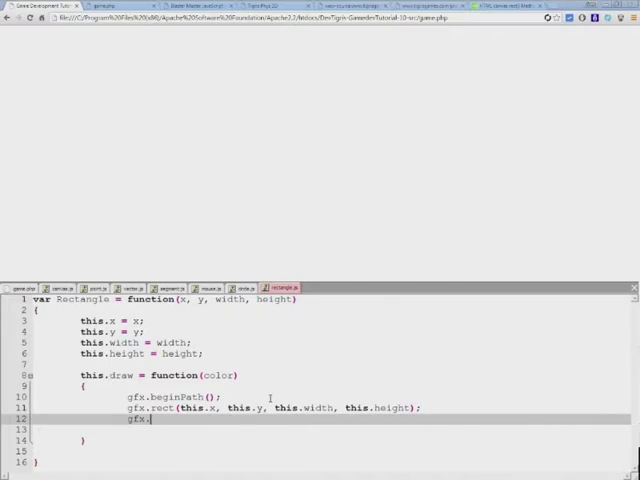
text(str)
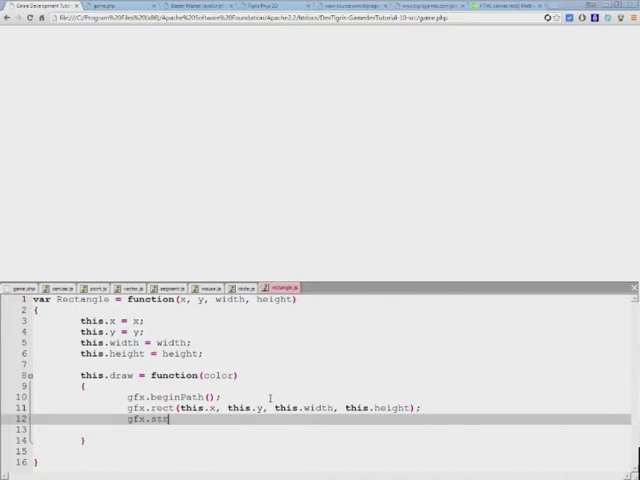
text(okes)
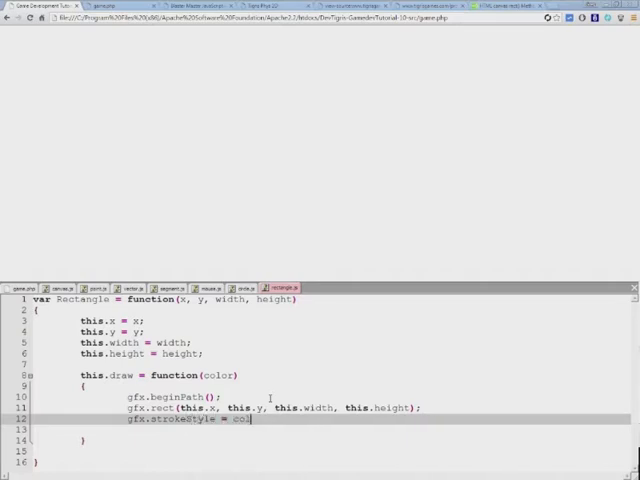
text(color;)
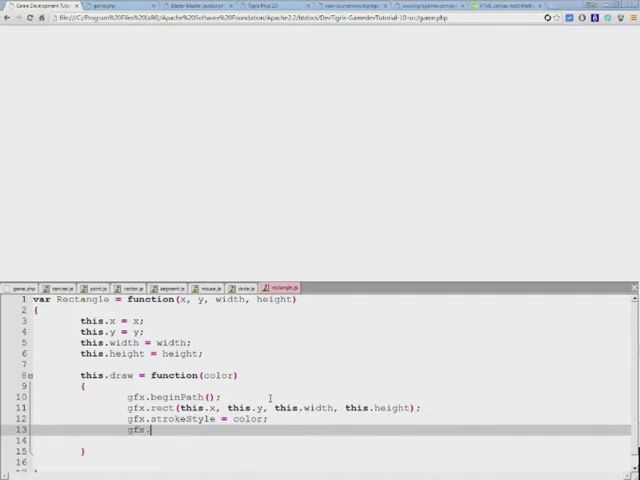
text(stroke())
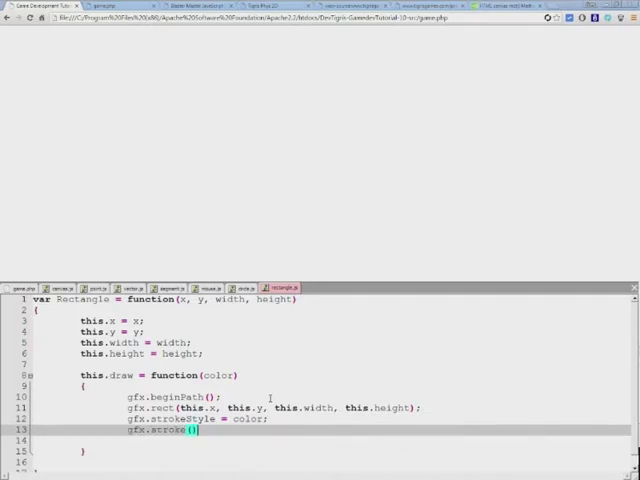
double_click(160, 432)
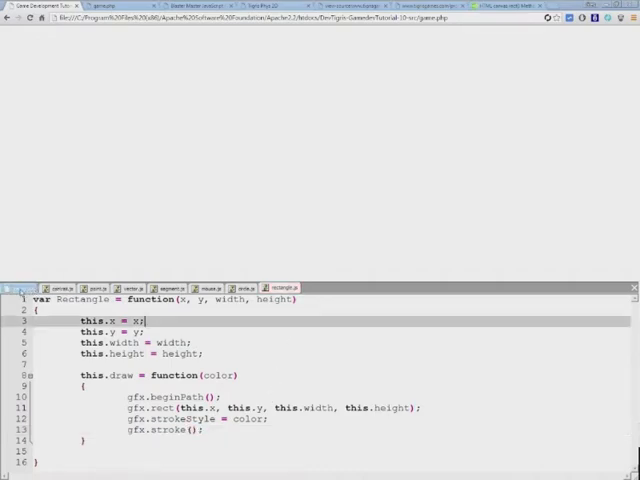
- Add a script tag loading rectangle.js in game.php
click(18, 288)
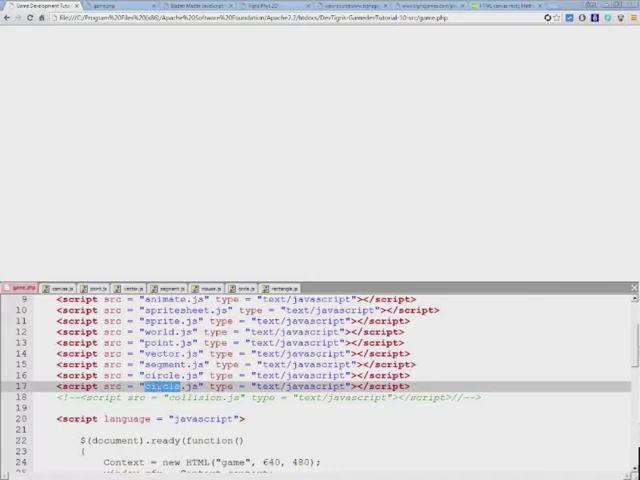
text(rectangle.js)
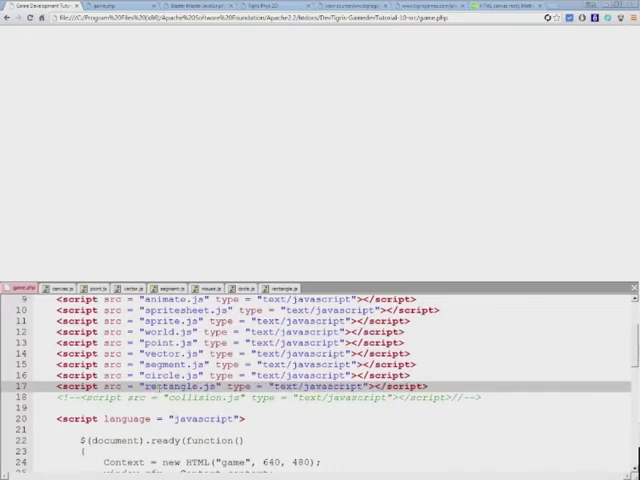
scroll(up, 3)
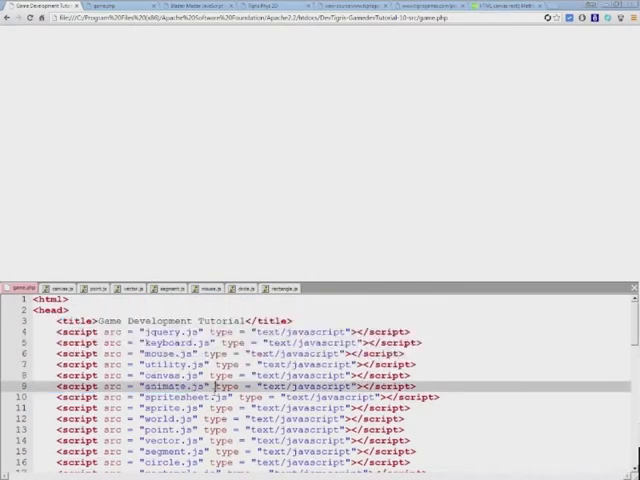
scroll(down, 3)
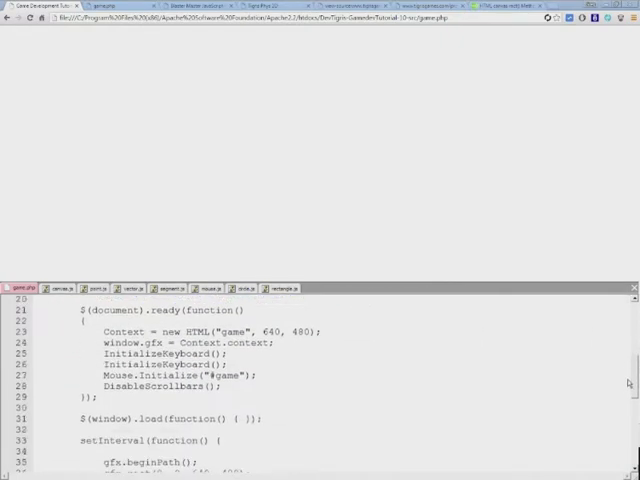
scroll(down, 3)
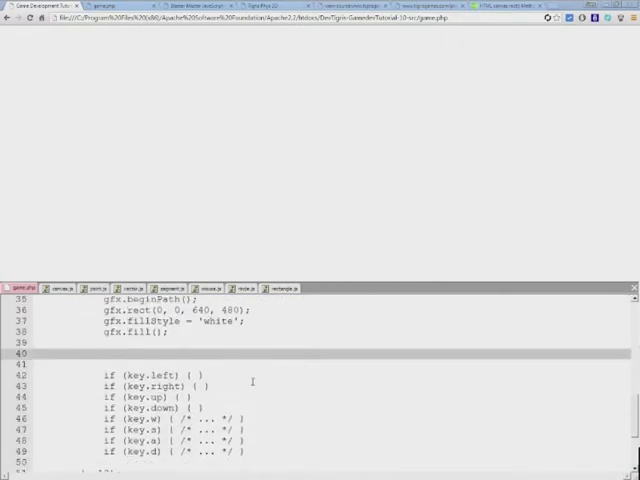
- In setInterval, create a Rectangle with Math.random()*640/480 position and size and draw it in blue
text(var rect = new Rectangl)
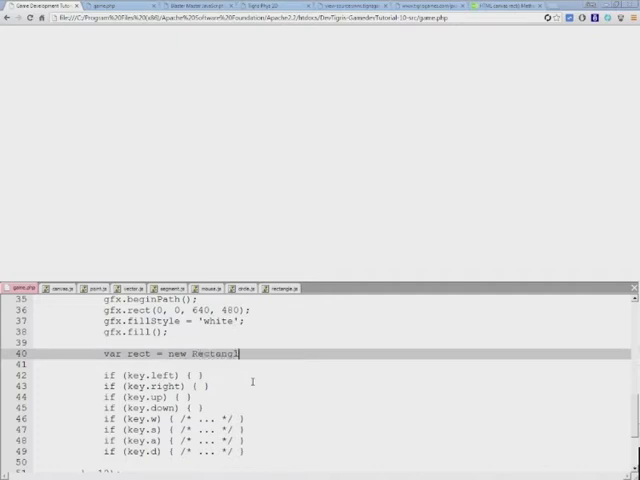
text(e)
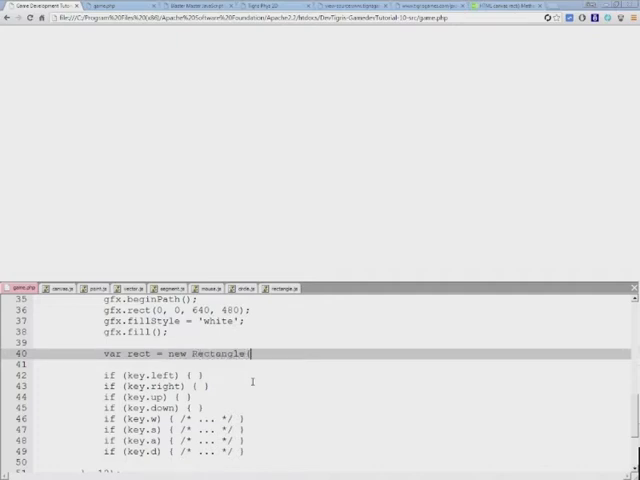
text((math.ra)
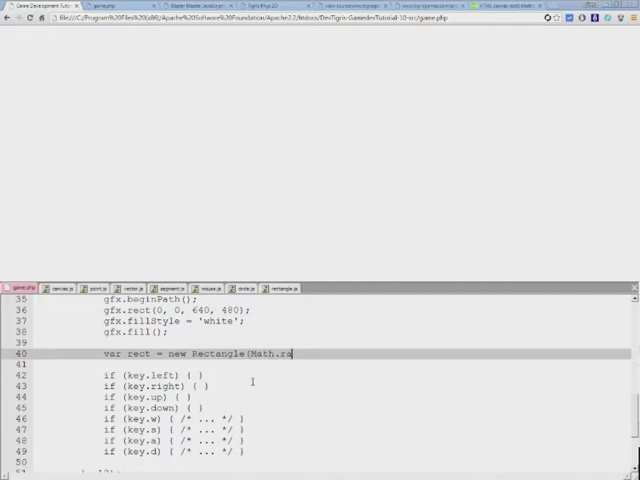
text(ndom() * ()
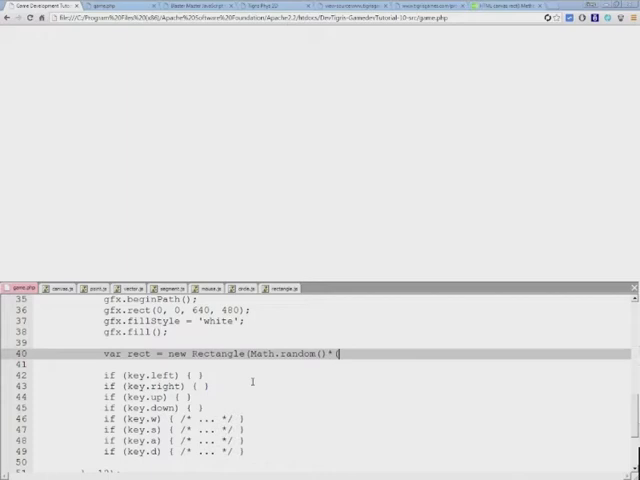
text(640, Math.random()*480)
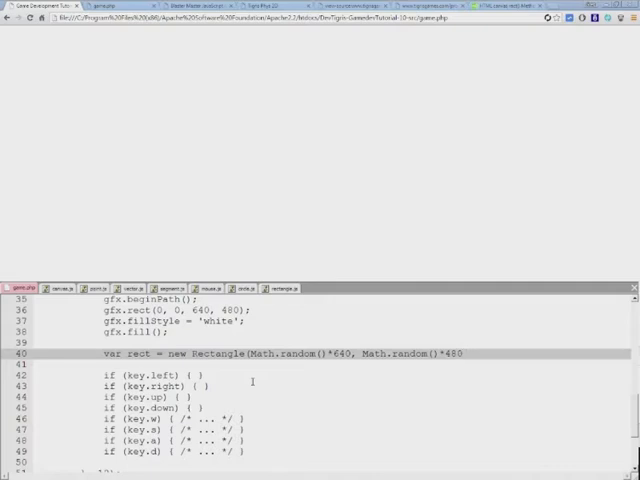
text(rec)
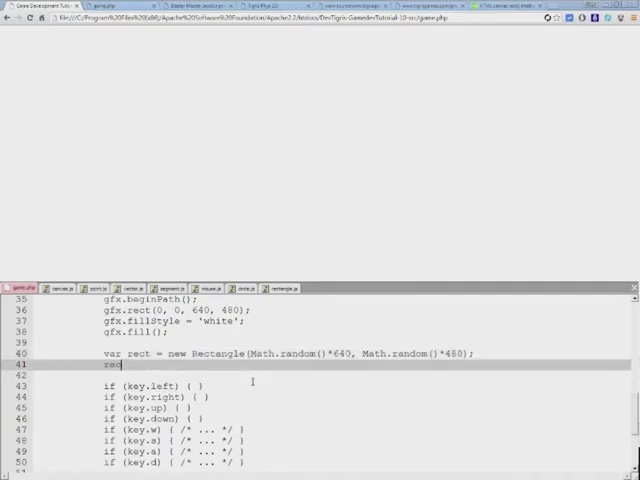
text(t.draw)
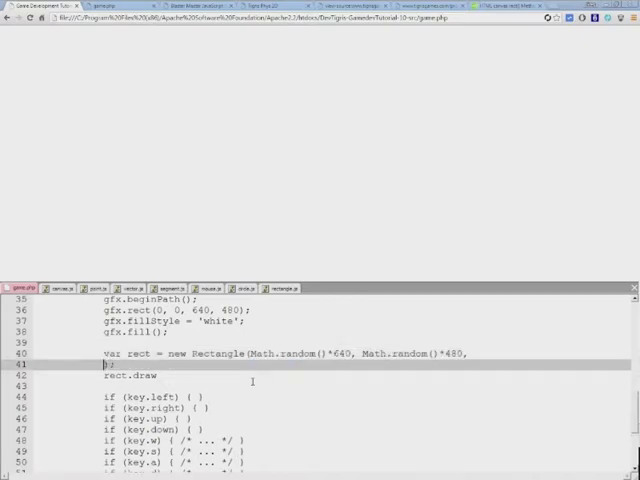
text(Math.random()*640, Math.random()*480);)
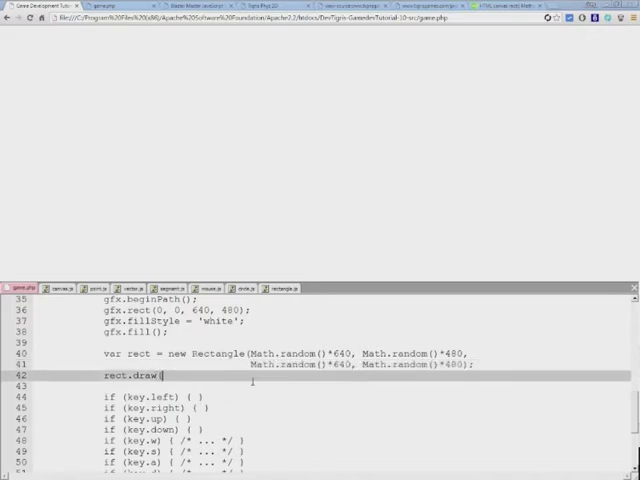
text(")
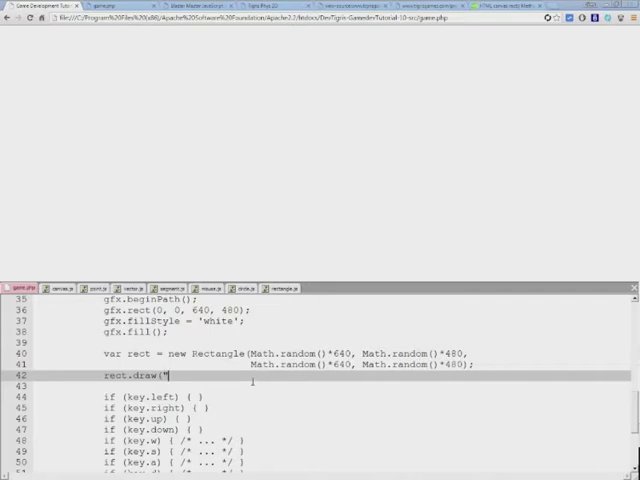
text(blue");)
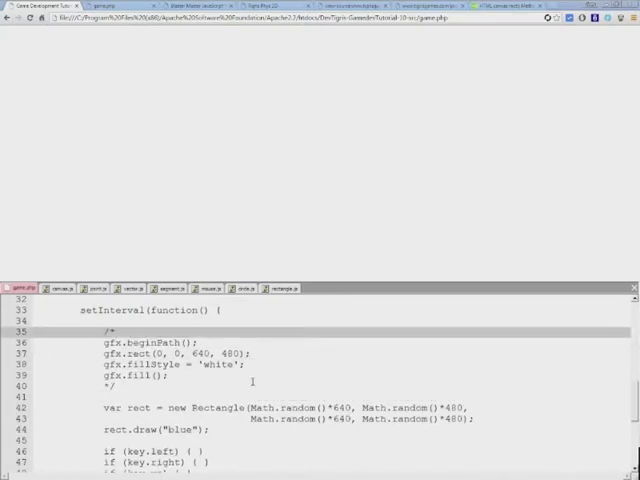
- Test a second yellow random rectangle, then remove the test lines and restore the white background fill
scroll(down, 3)
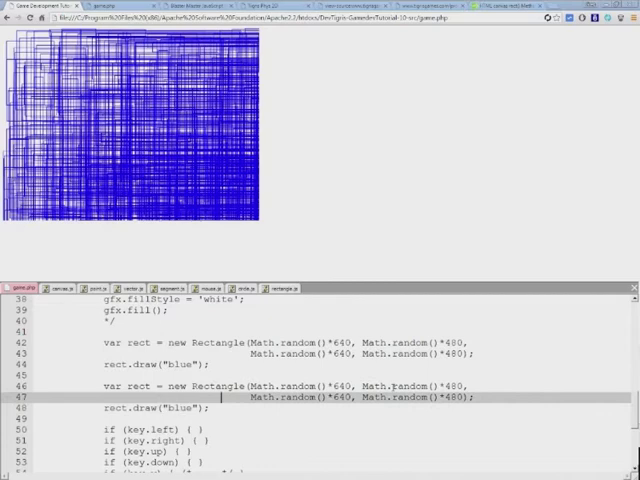
text(yel)
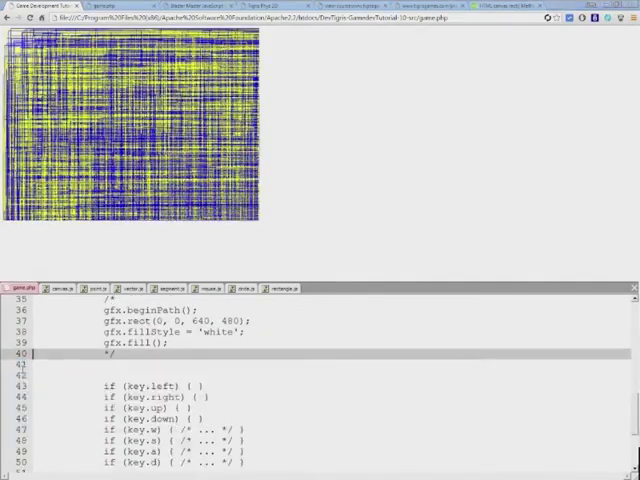
scroll(up, 3)
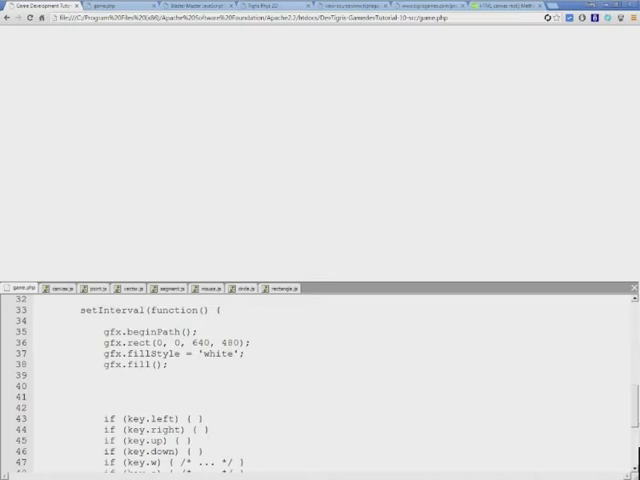
- In rectangle.js, declare this.pointInside taking px and py
click(284, 288)
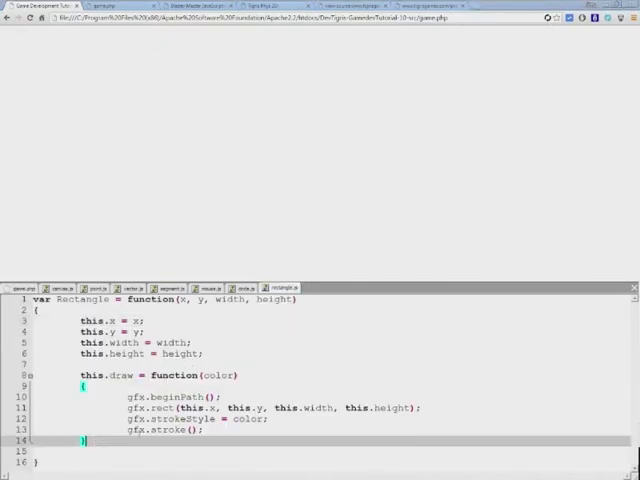
text(thi)
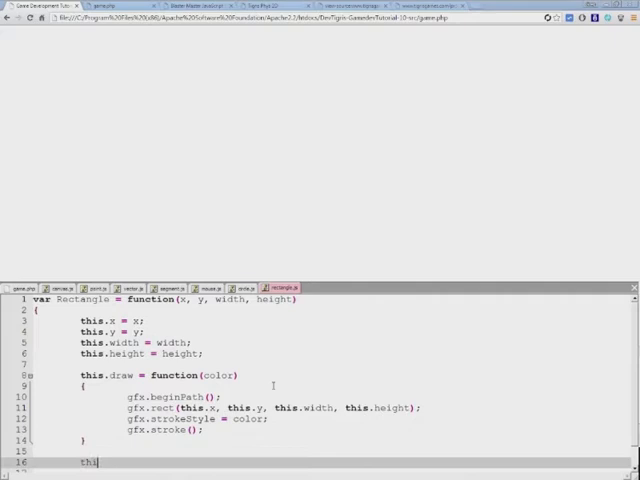
text(.)
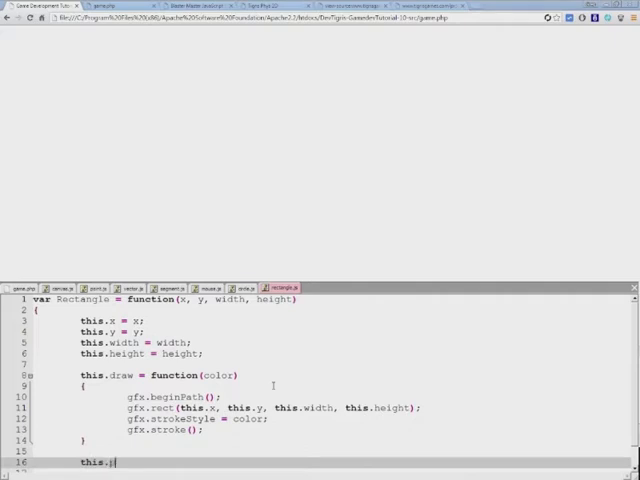
text(pointInside)
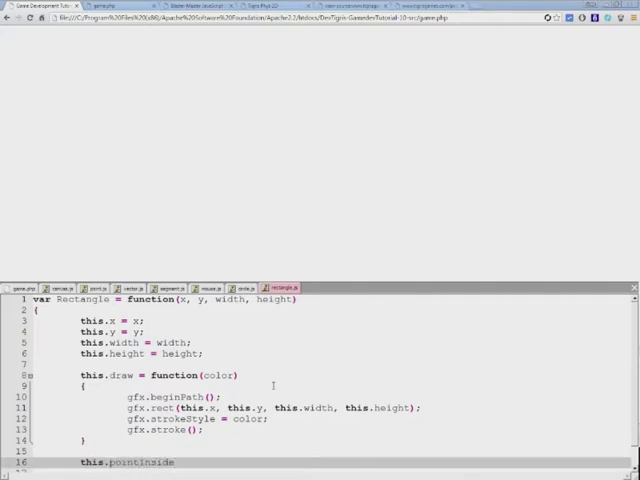
scroll(down, 3)
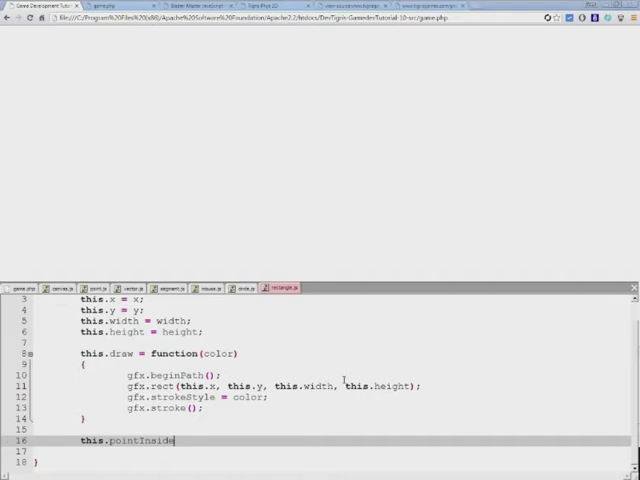
text(()
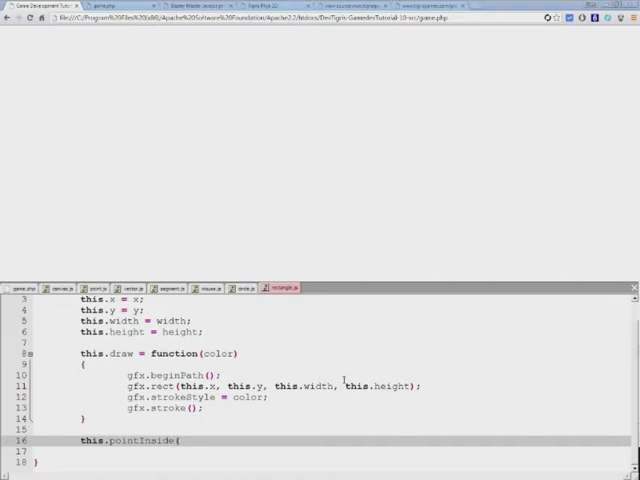
text(px, py)
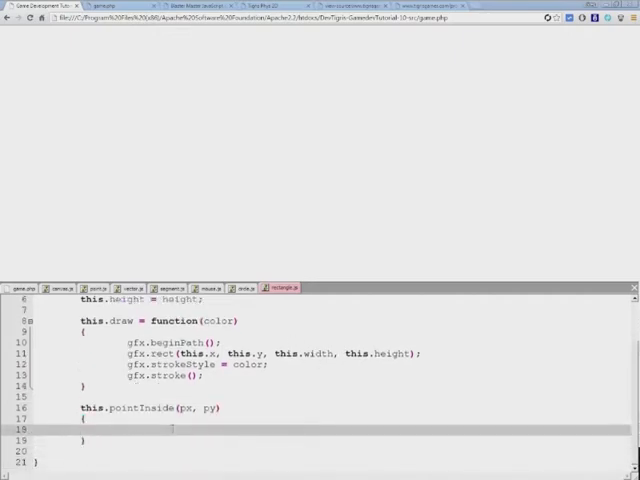
- Test px >= this.x && px <= this.x + this.width in an if
text(if ()
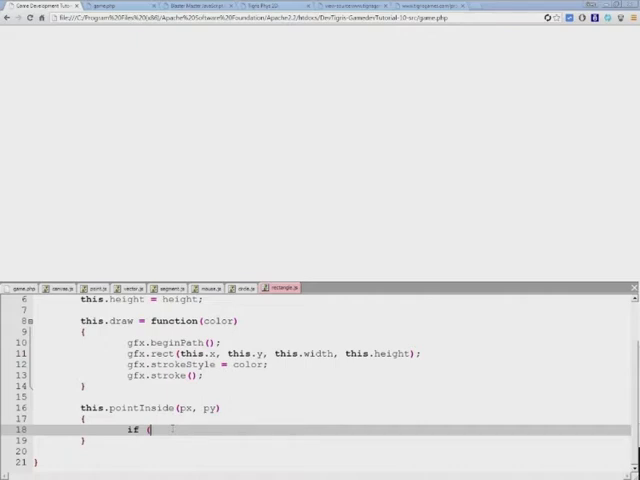
text(px >)
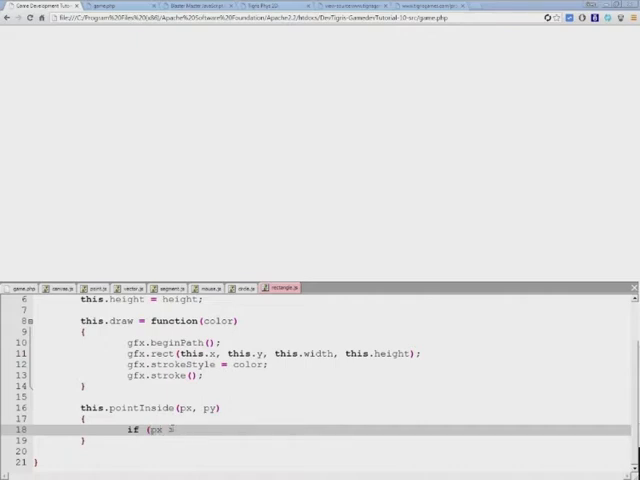
text(this.x)
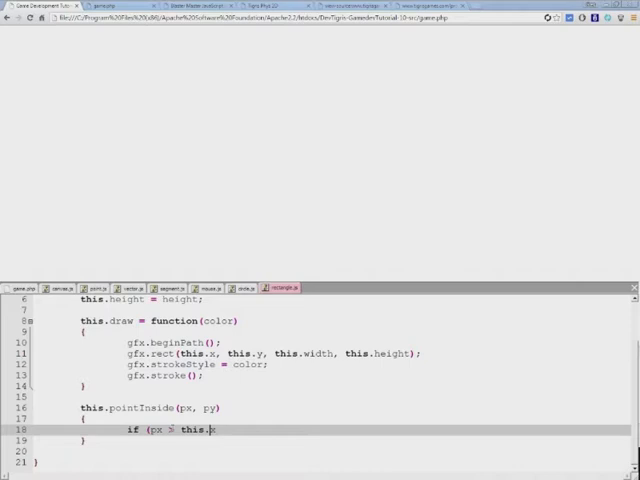
text(=)
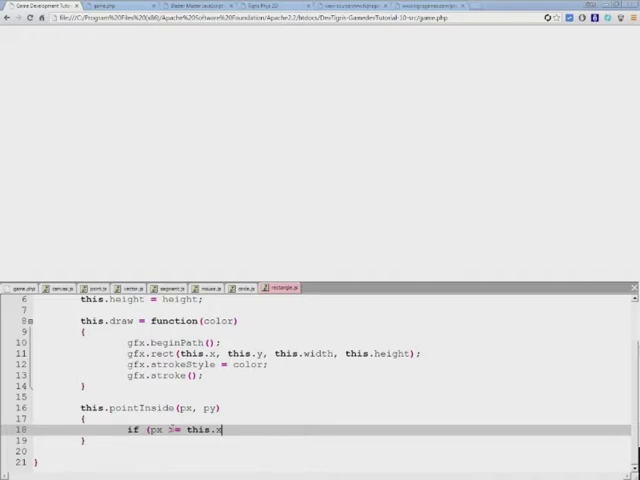
text(&&)
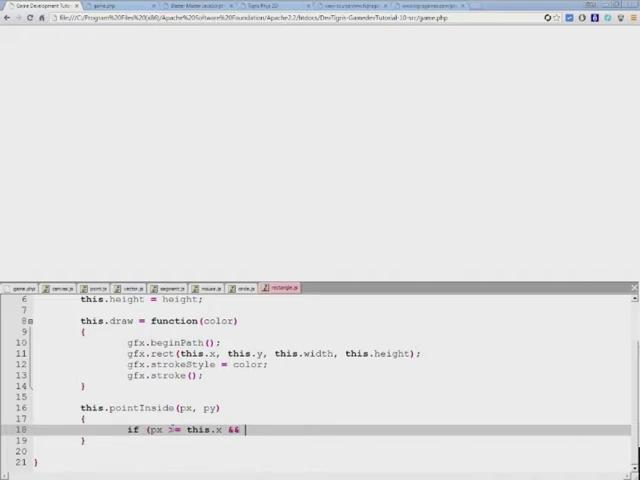
text(px <=)
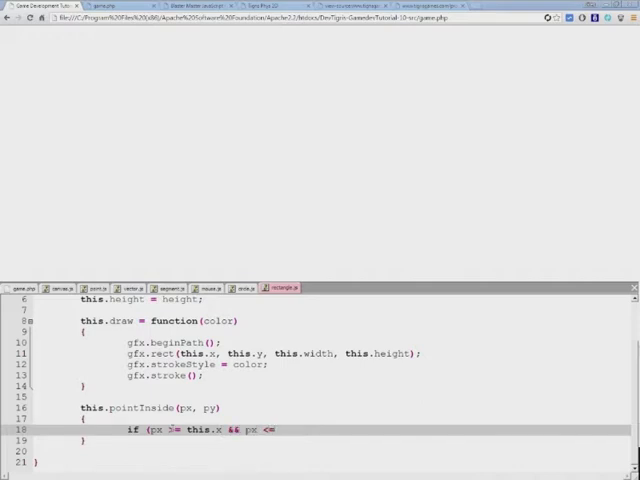
text(this.x *)
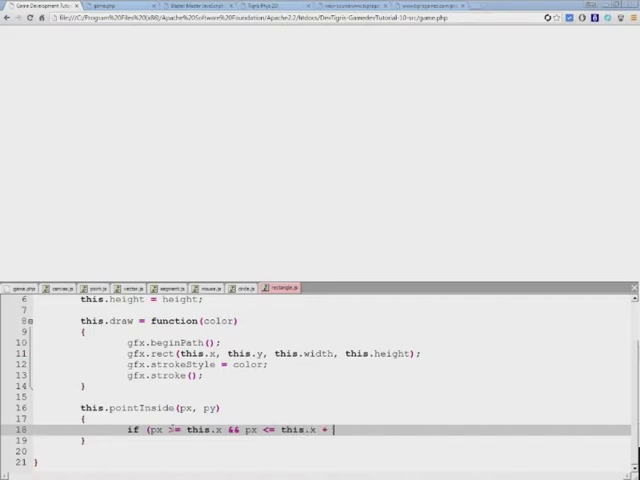
text(t)
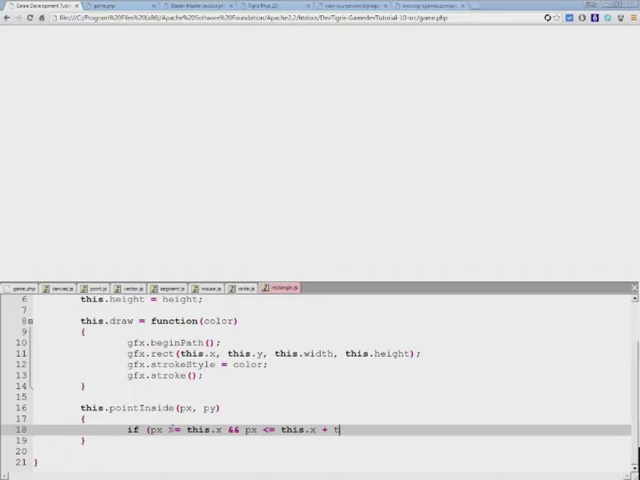
text(his.width)
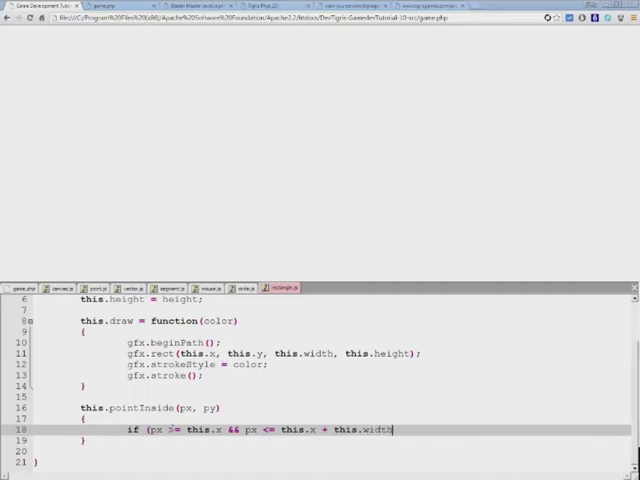
text())
text(if ()
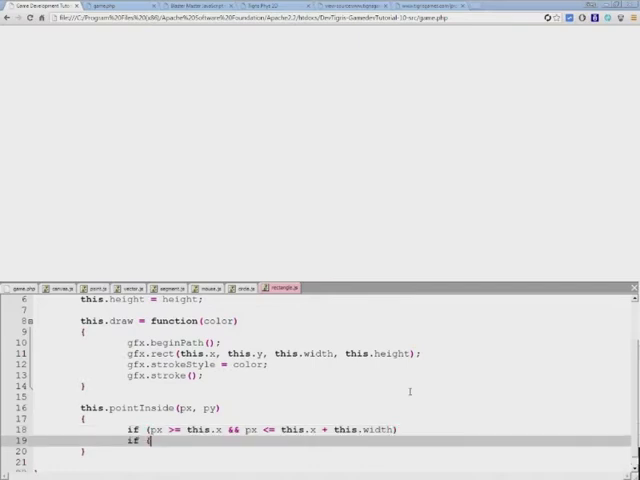
- Nest a py >= this.y && py <= this.y + this.height test returning true, else return false
text(py >= this.y)
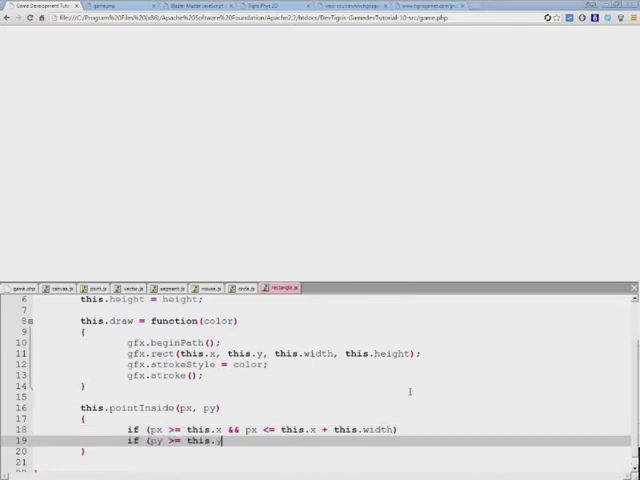
text(&& py <= this.y + this.height)
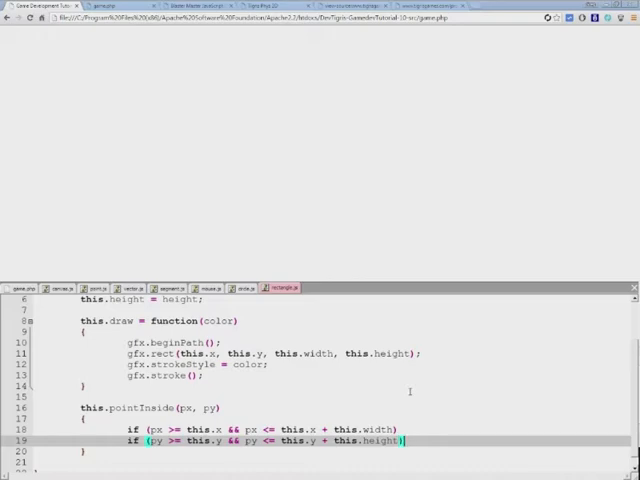
scroll(down, 3)
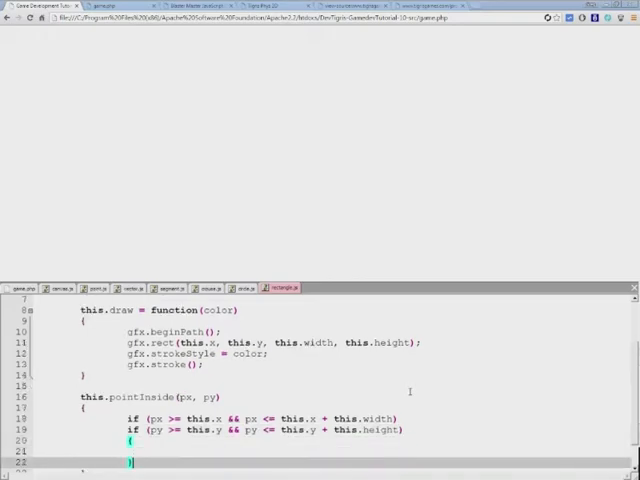
scroll(down, 3)
text({)
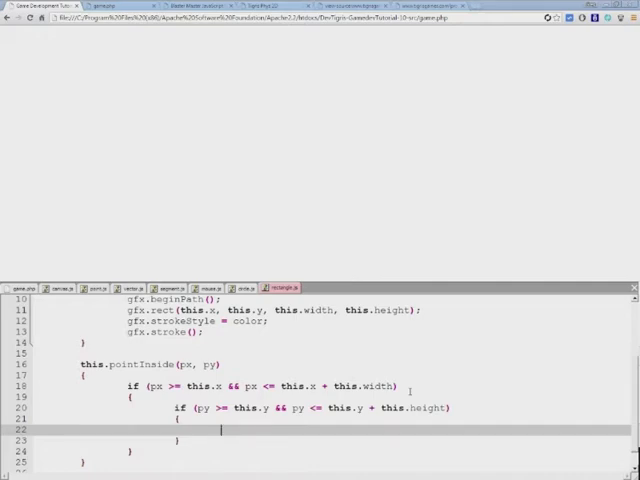
text(return true;)
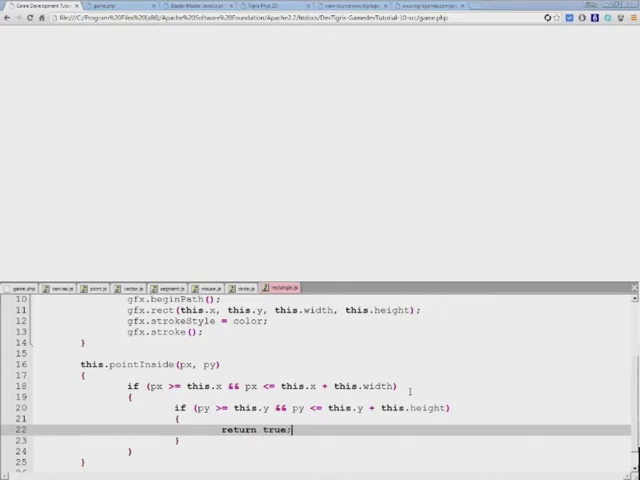
scroll(down, 3)
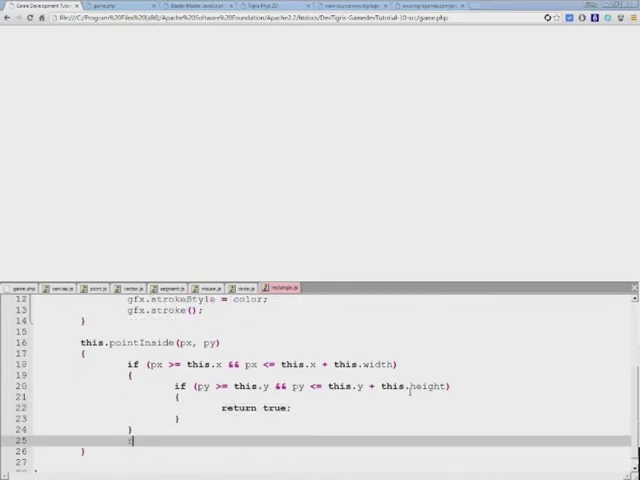
text(return)
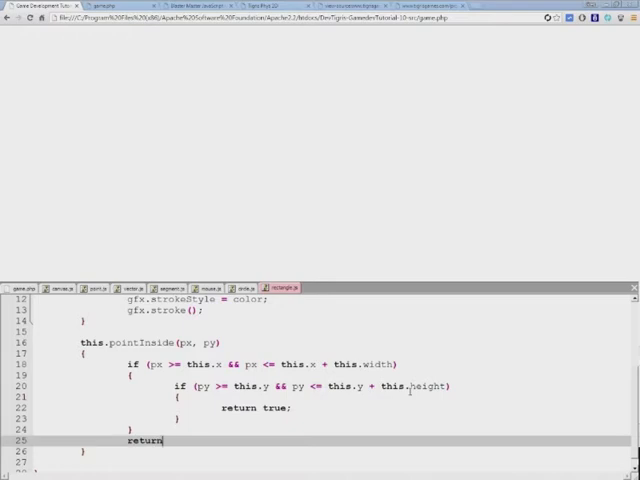
text(false;)
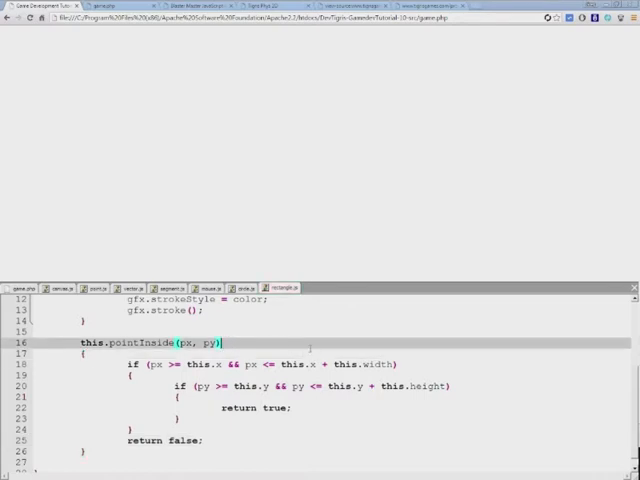
- In game.php's loop, create new Rectangle(100, 100, 300, 200) and draw it in blue
scroll(down, 3)
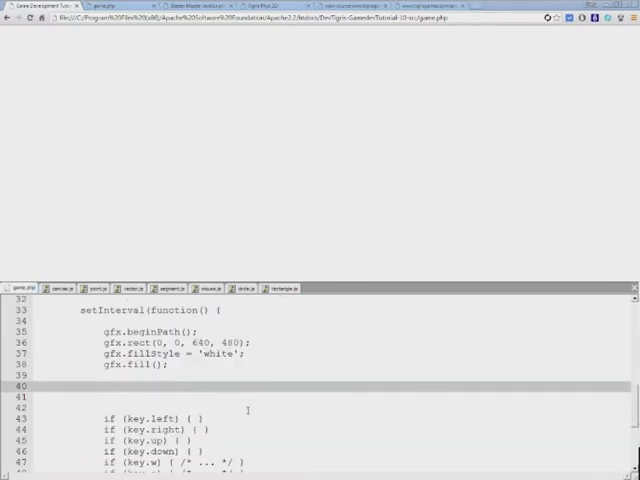
text(var rect = new)
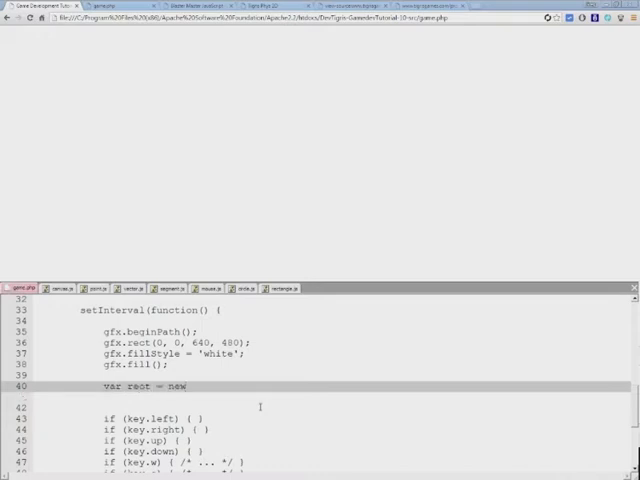
text(Rectangle)
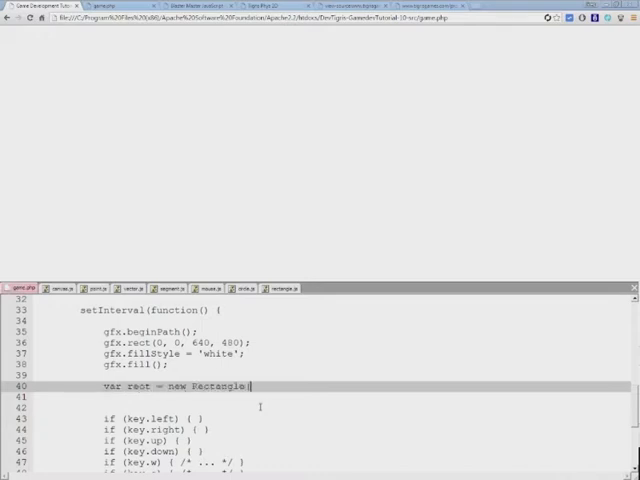
text((100, 100;)
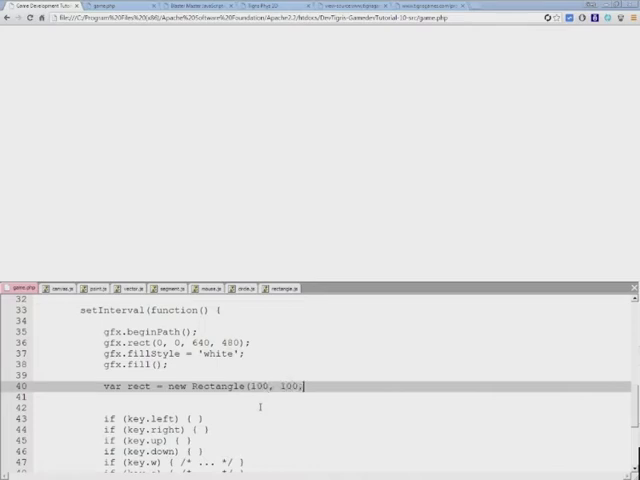
text(300,)
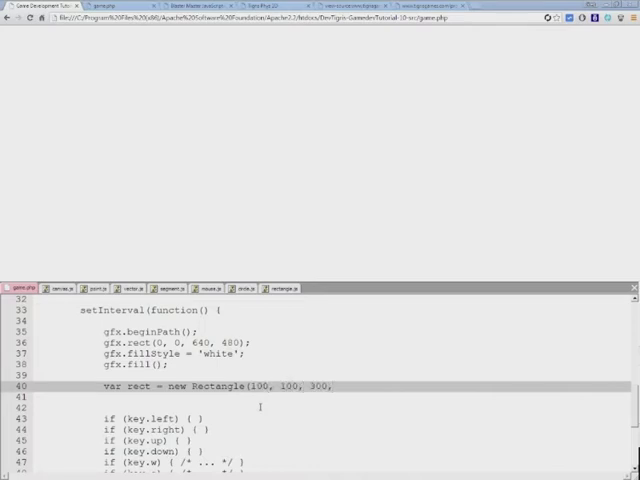
text(200);)
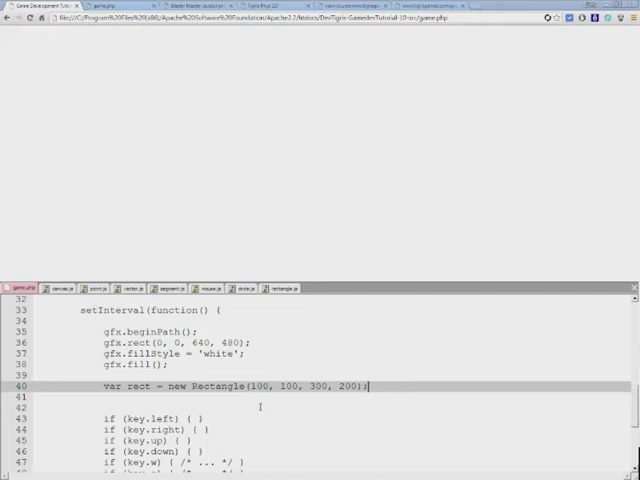
text(rect.draw("blue");)
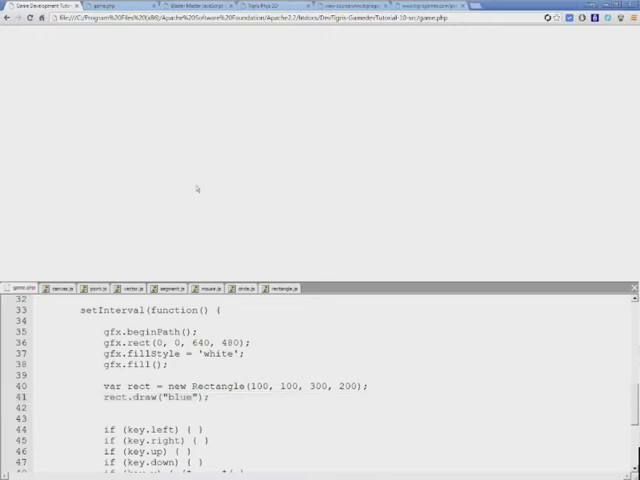
mouse_move(198, 188)
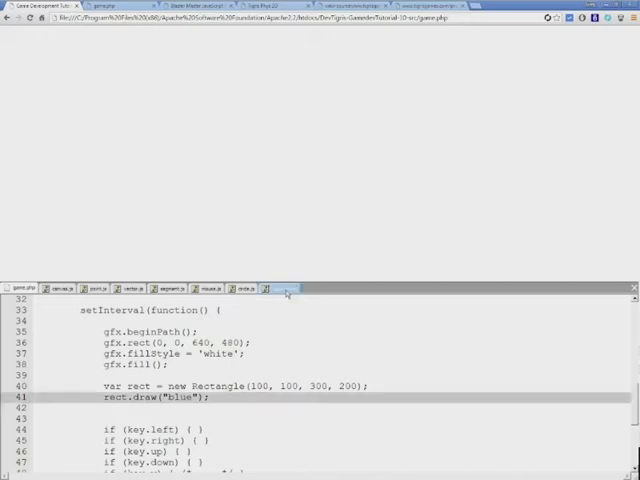
- Change this.pointInside(px, py) to this.pointInside = function(px, py) in rectangle.js
click(284, 288)
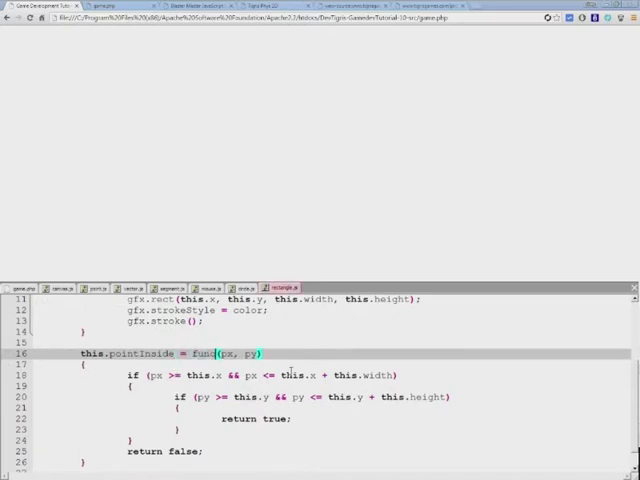
text(tion)
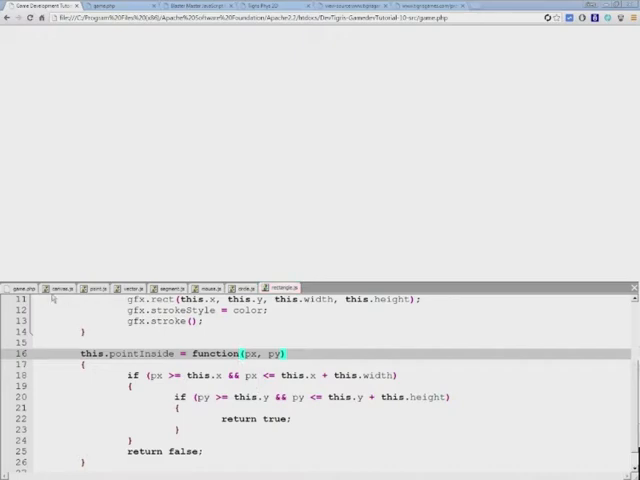
scroll(down, 3)
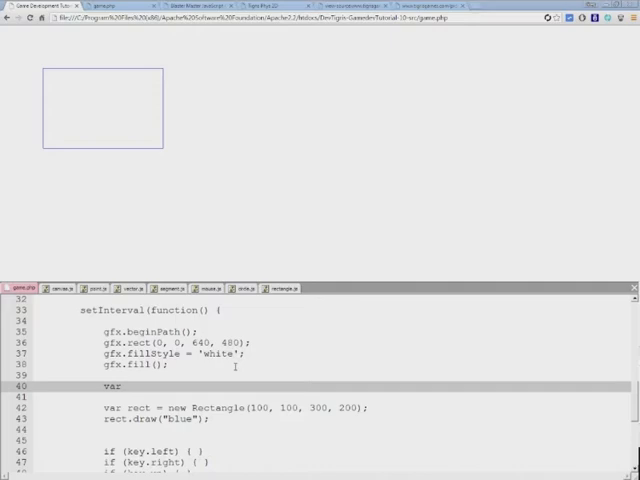
- Add var pt = new Point(Mouse.x, Mouse.y) above the rectangle creation in game.php
text(pt = new P)
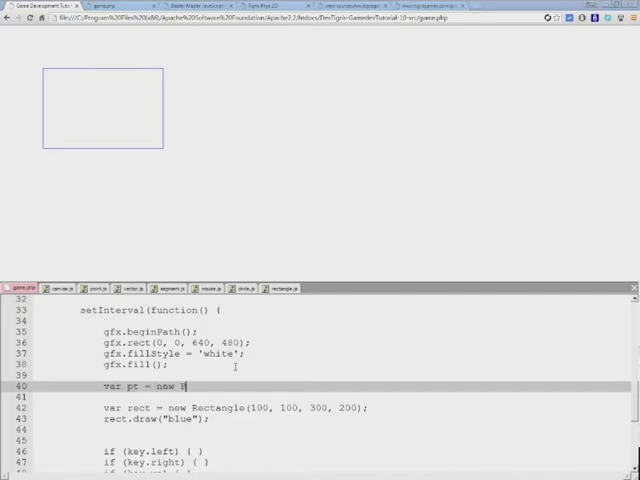
text(Point()
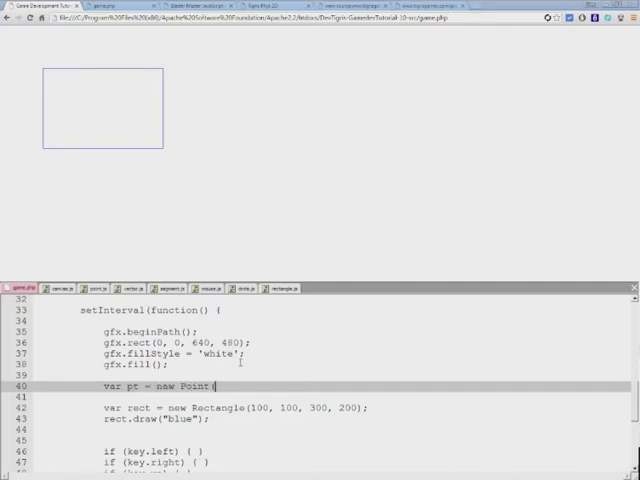
click(96, 288)
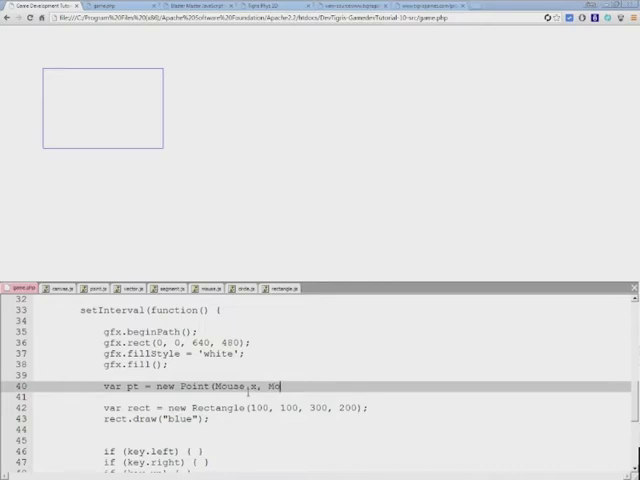
text(use.y))
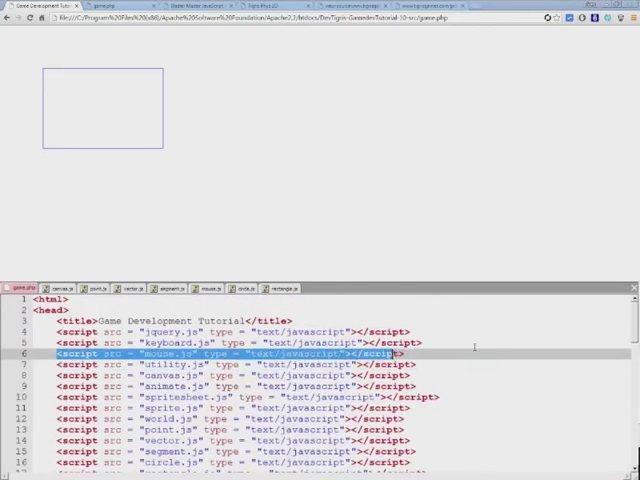
scroll(down, 3)
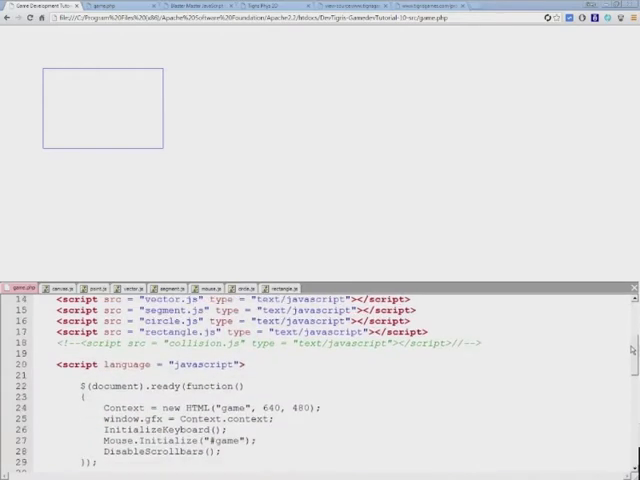
scroll(down, 3)
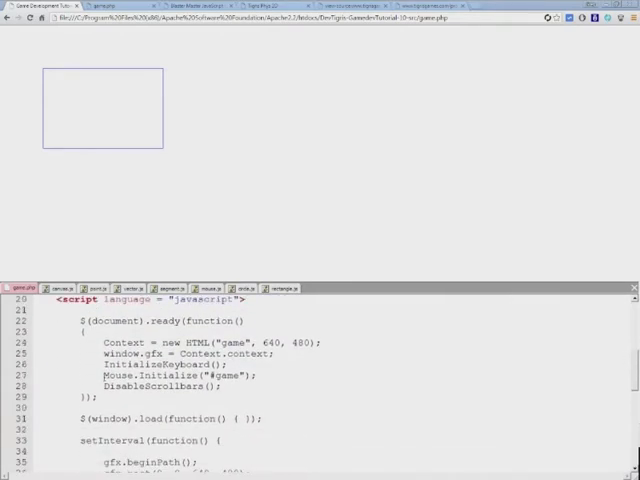
double_click(176, 374)
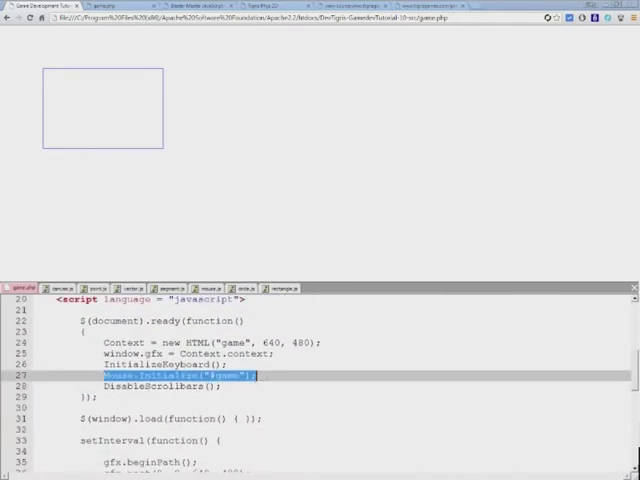
scroll(down, 3)
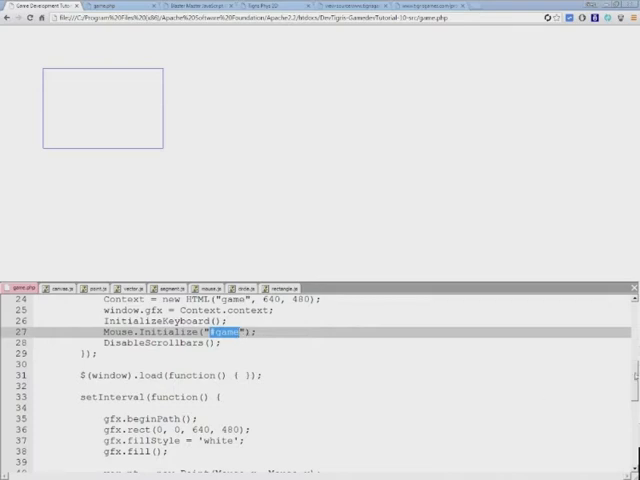
scroll(down, 3)
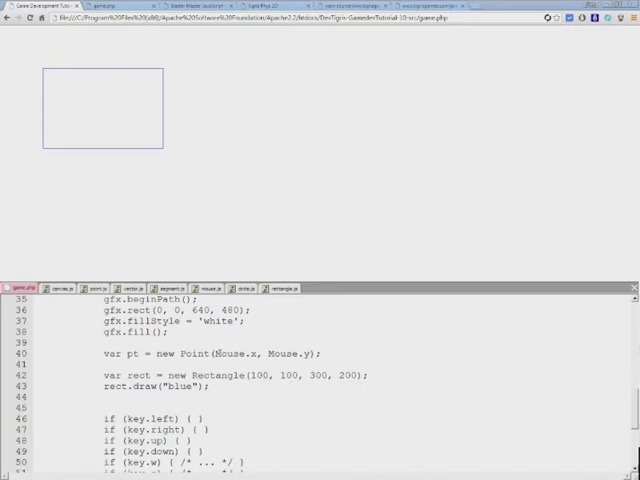
click(320, 354)
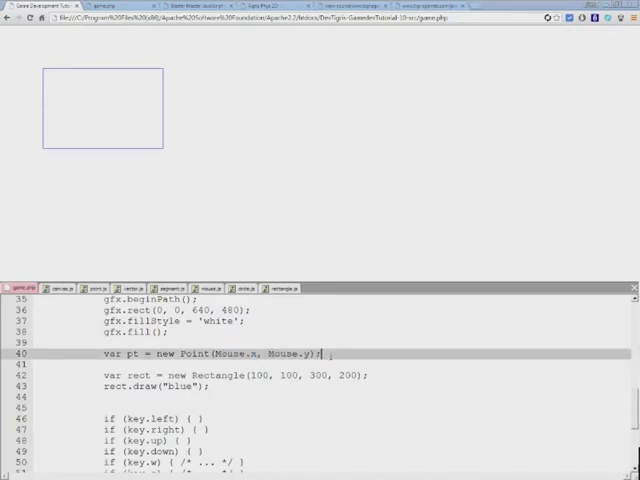
scroll(up, 3)
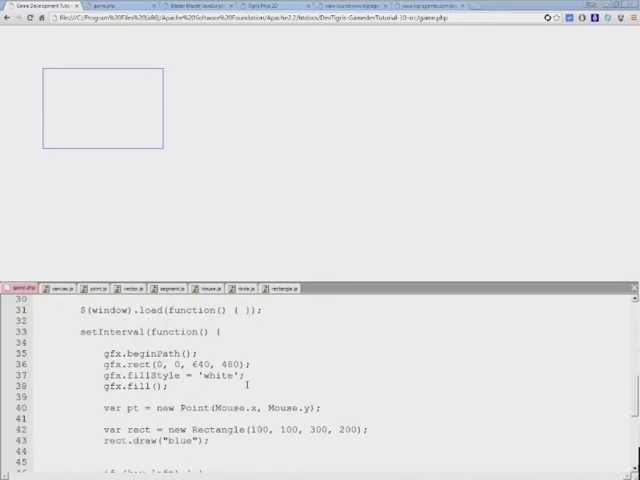
scroll(down, 3)
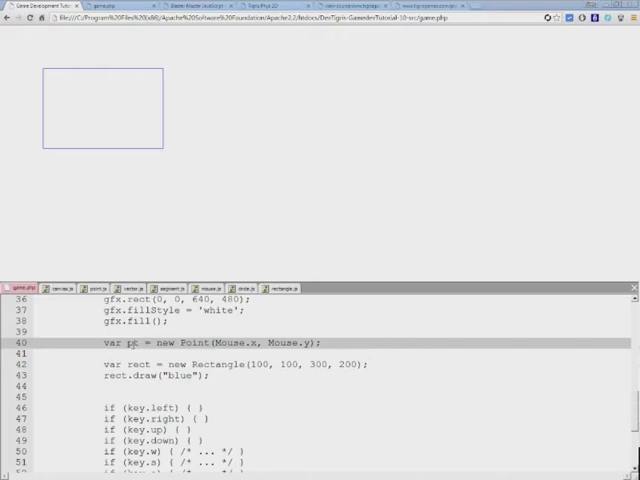
scroll(up, 3)
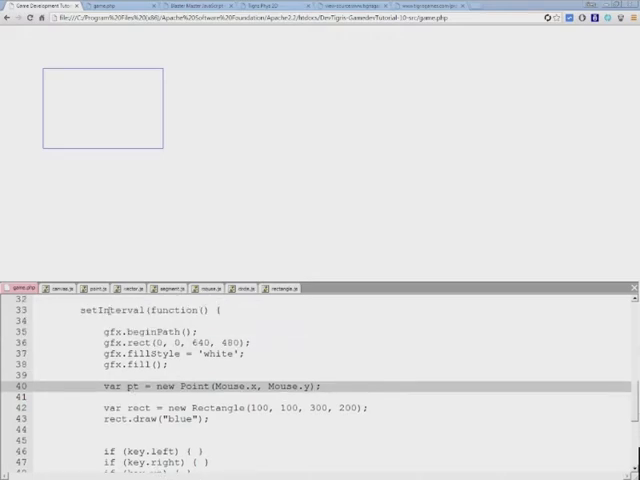
scroll(down, 3)
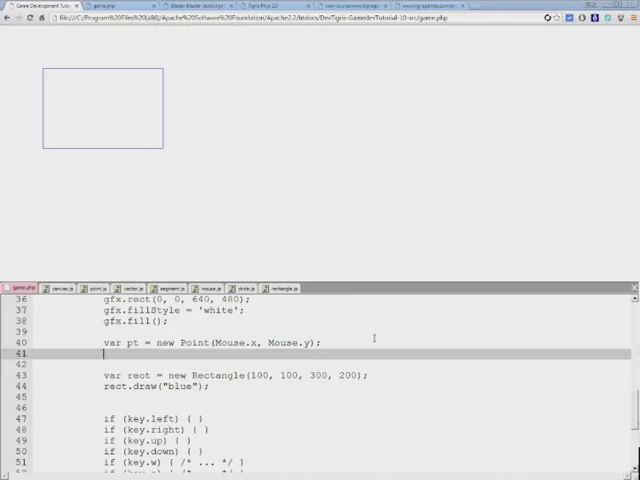
- Draw the mouse point with pt.draw(2, "red") right after creating it
text(pt)
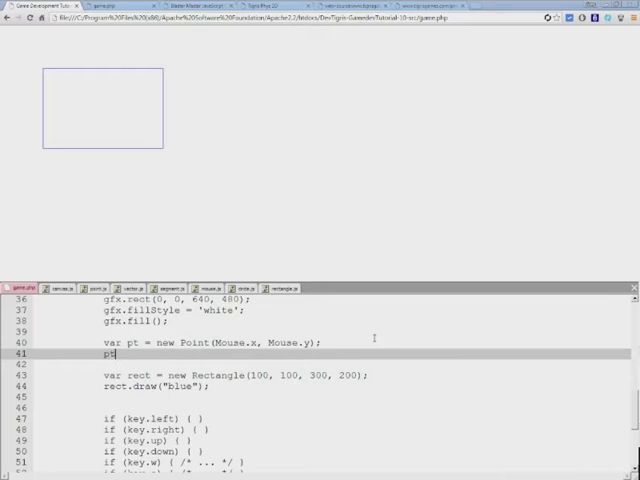
text(.draw()
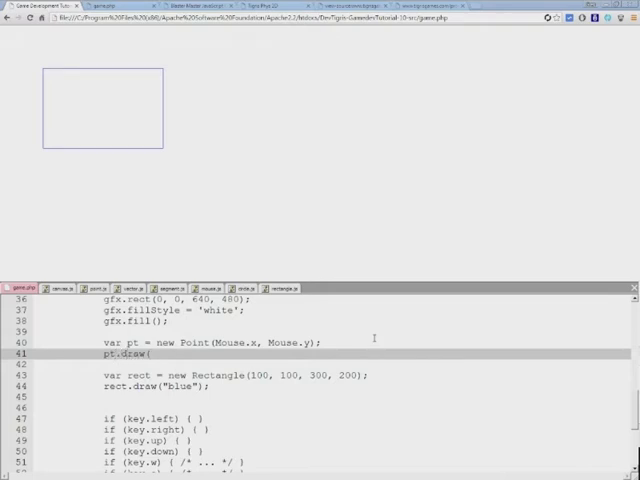
text(2, ")
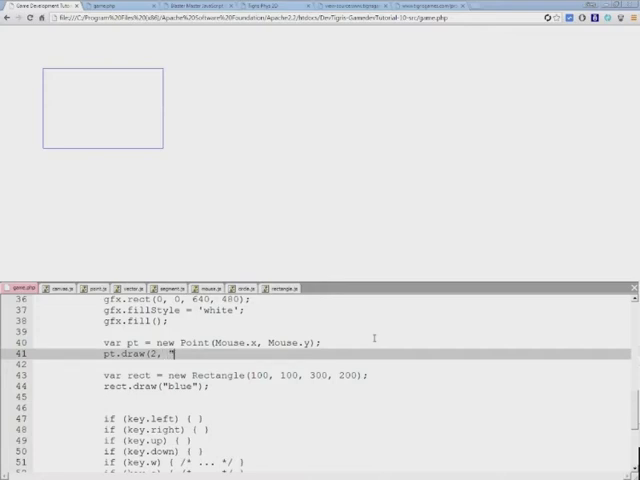
text(red");)
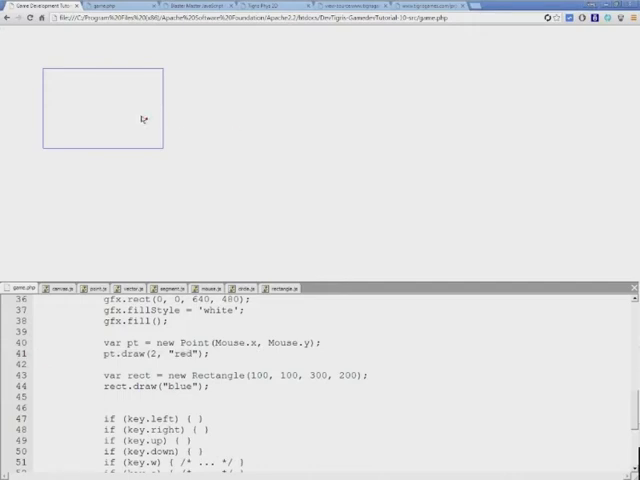
mouse_move(176, 104)
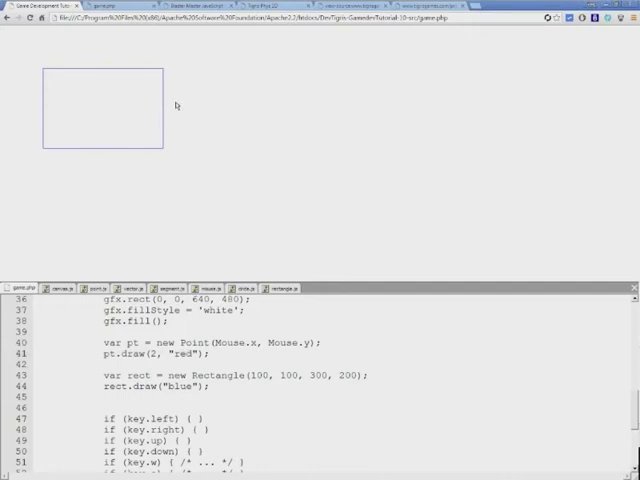
mouse_move(252, 136)
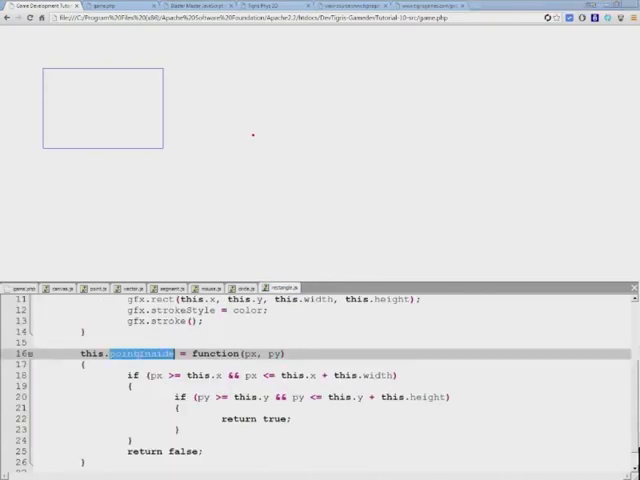
- Add the condition if (rect.pointInside(pt.x, pt.y)) below rect.draw in game.php
scroll(down, 3)
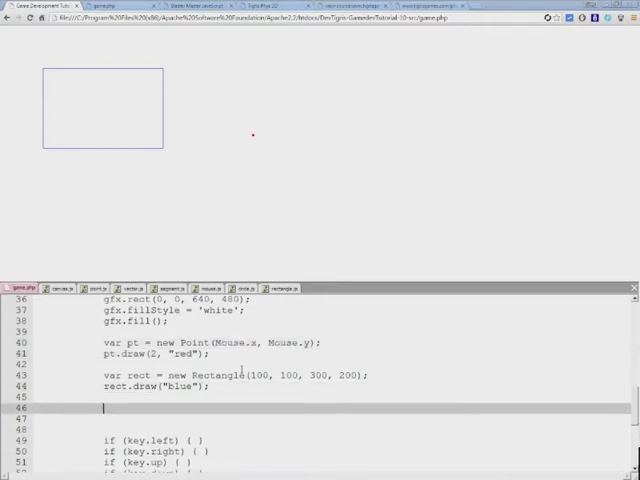
text(rect.pointInside)
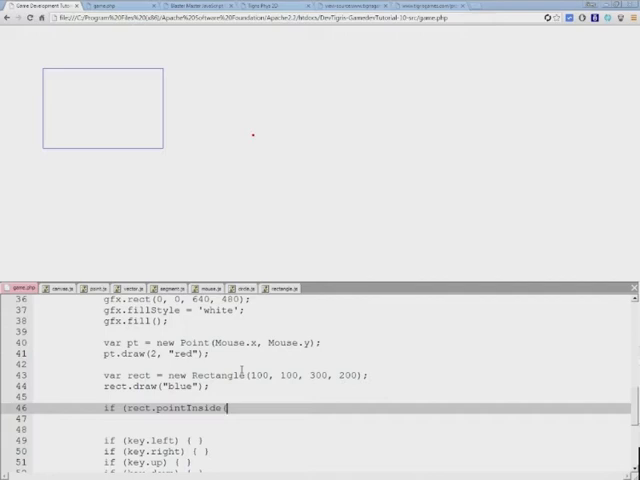
text((pt.x)
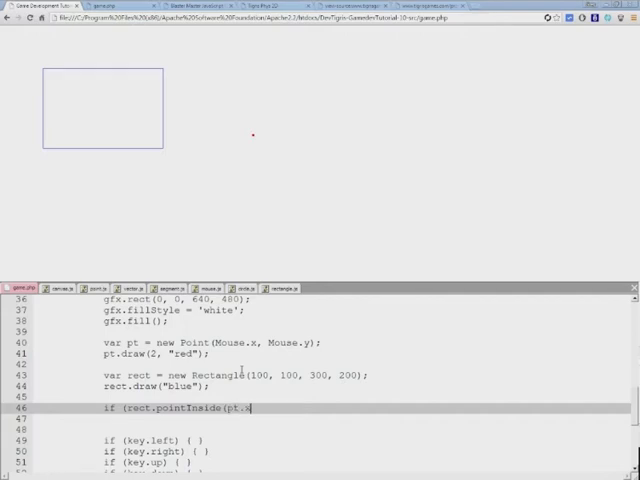
text(, pt.y)))
text(rect.draw("red");)
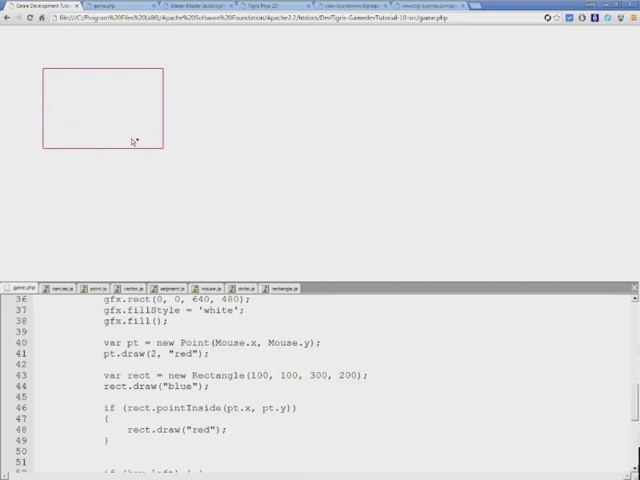
mouse_move(60, 124)
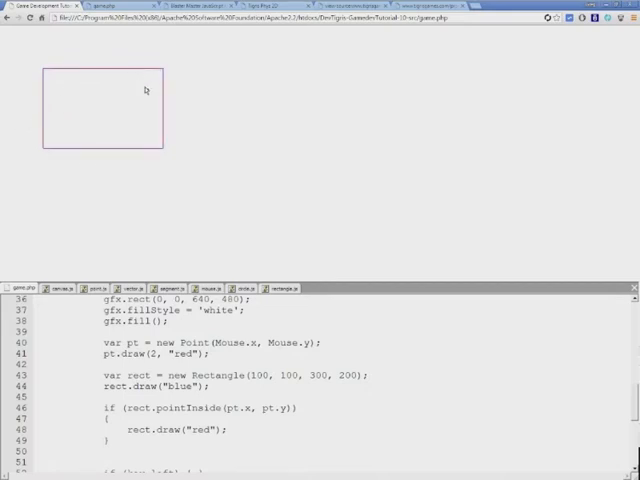
mouse_move(132, 106)
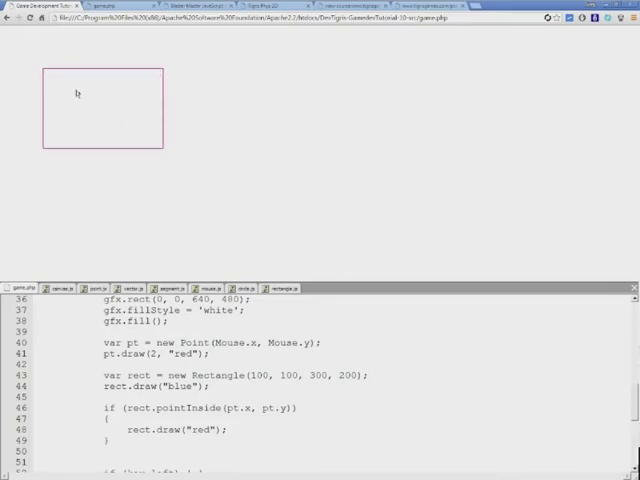
mouse_move(104, 120)
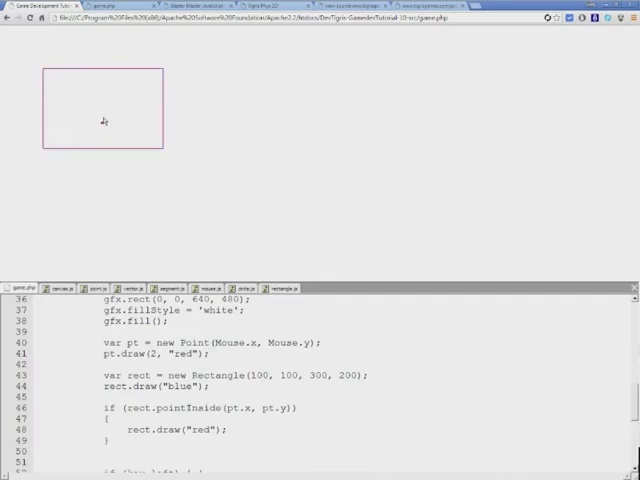
mouse_move(198, 126)
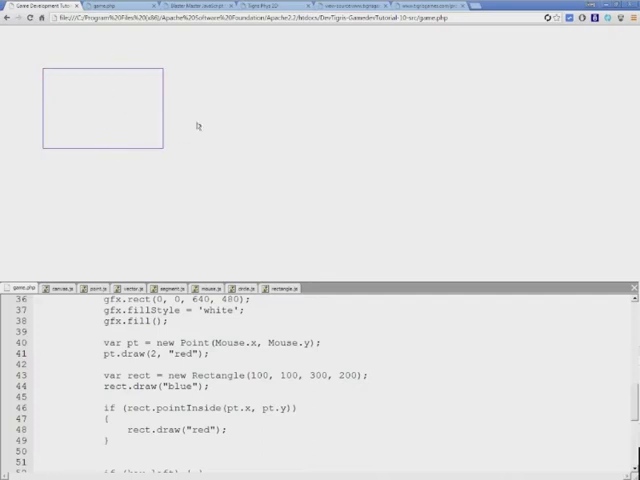
- Review game.php's red-draw branch after scrolling to the if statement
scroll(down, 3)
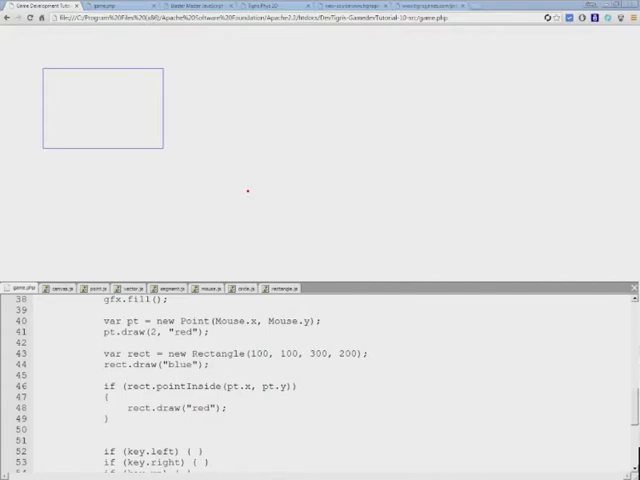
mouse_move(228, 120)
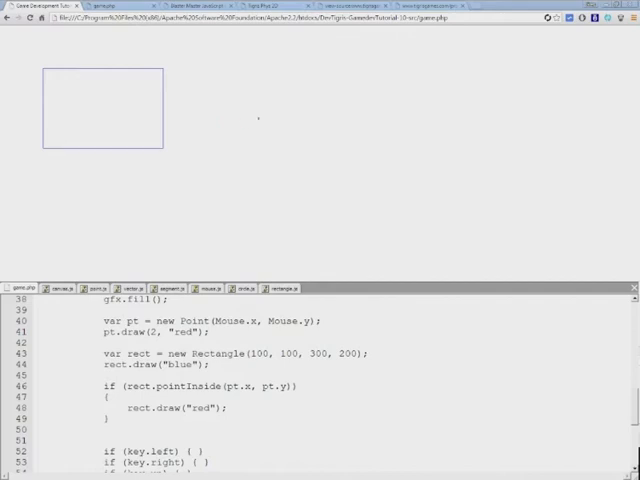
mouse_move(166, 160)
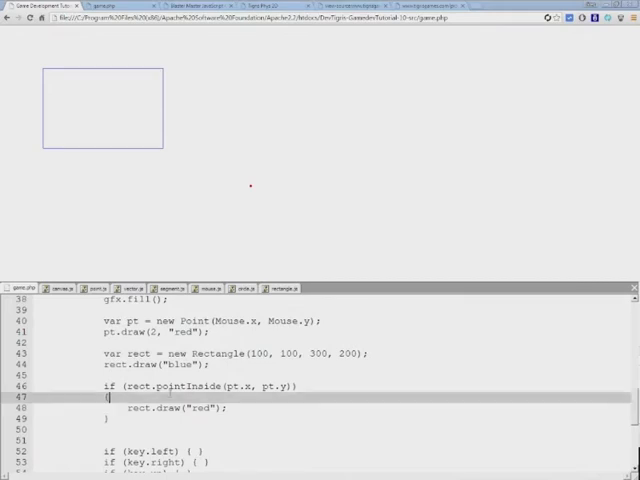
- Select pointInside in game.php's condition and switch to the rectangle.js file defining it
double_click(188, 388)
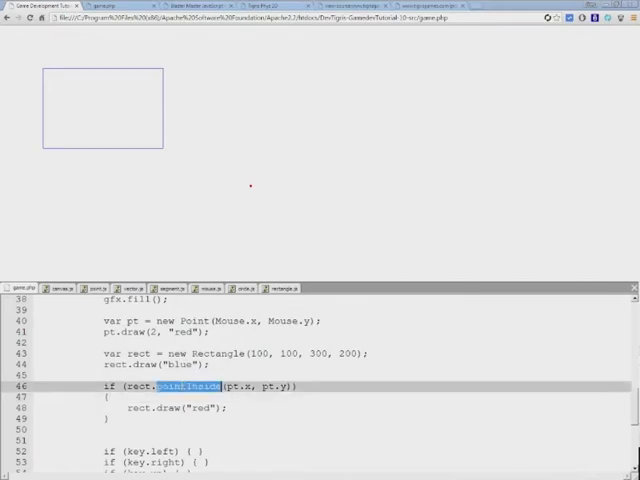
click(284, 288)
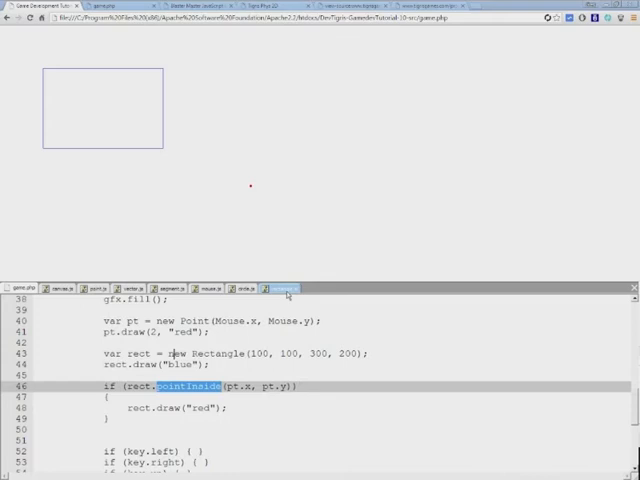
click(282, 288)
text(if (arguments.length)
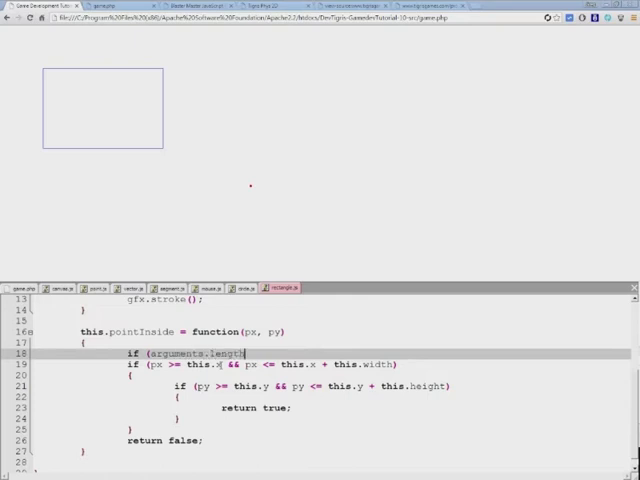
- Write if (arguments.length == 1) { px = px.x; py = px.y; } at the start of pointInside
text(=)
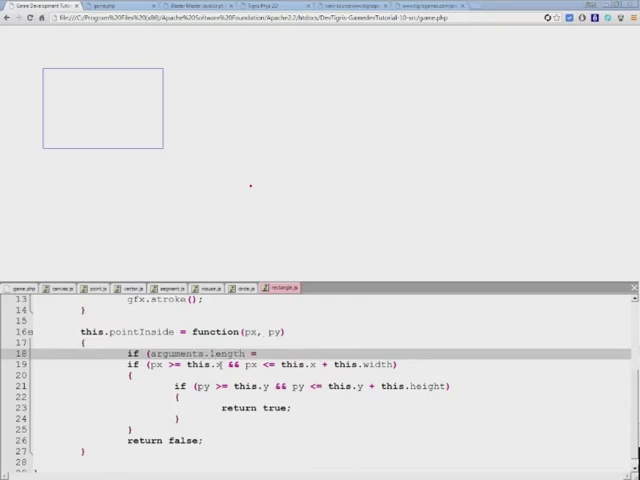
text(== 1))
text({)
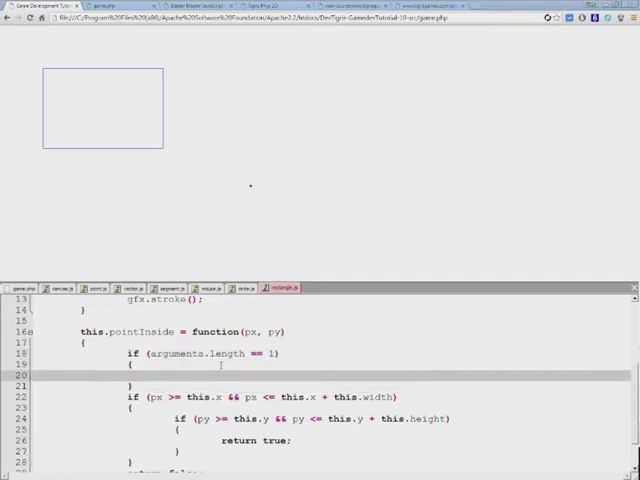
double_click(252, 332)
text(px =)
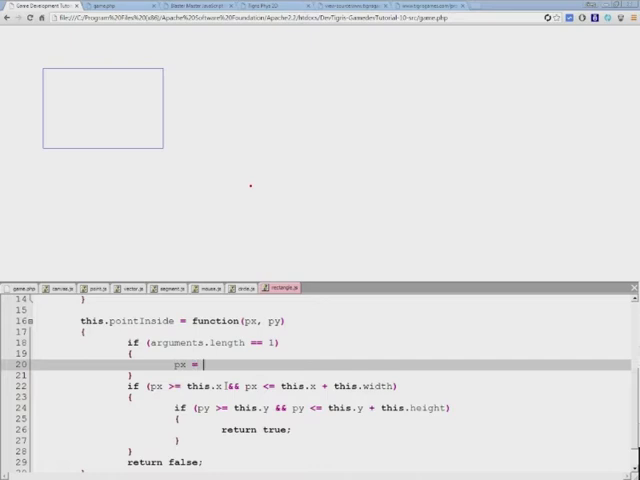
text(px.x;)
text(py =)
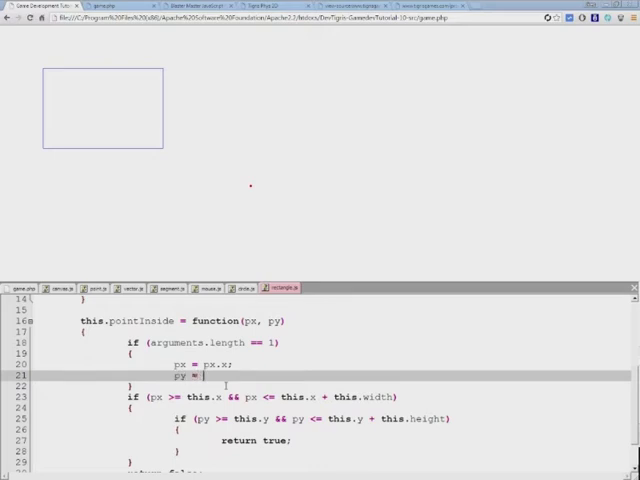
text(px.y;)
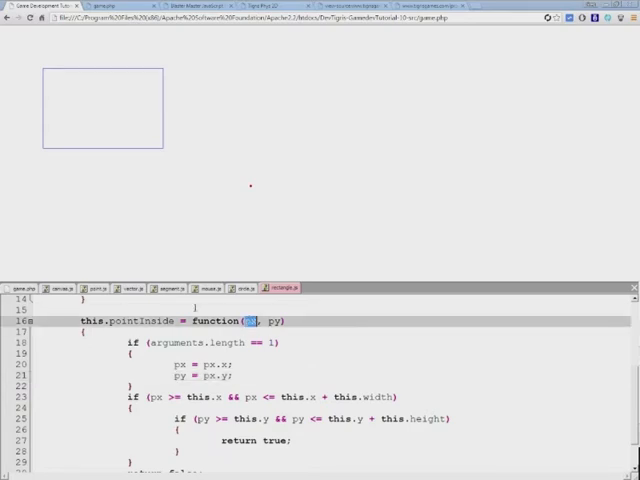
- Inspect the px parameter and the px.x unpacking line to check the reassignment order
click(96, 288)
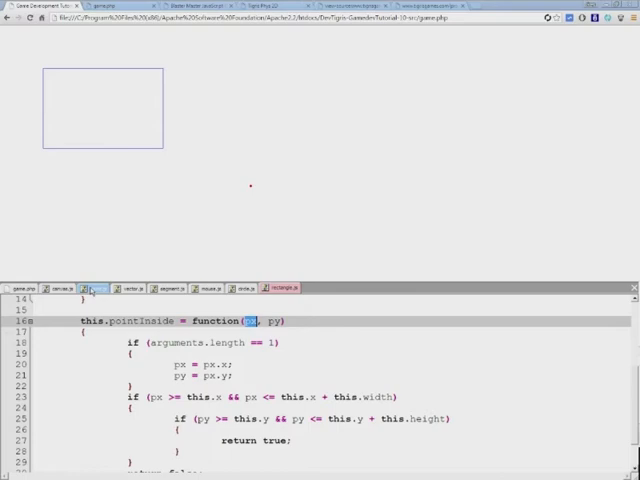
click(92, 288)
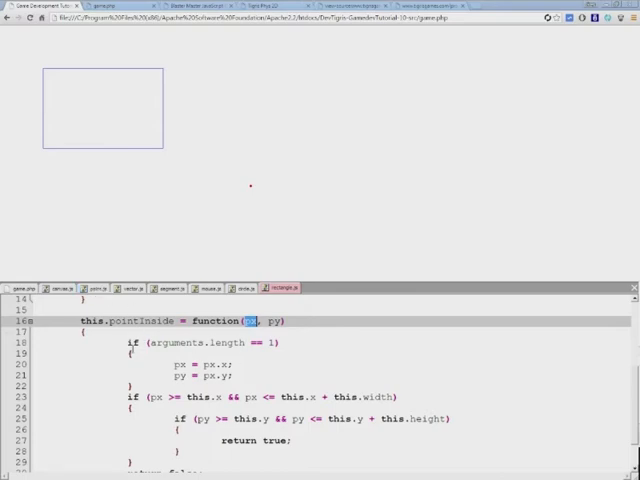
double_click(200, 342)
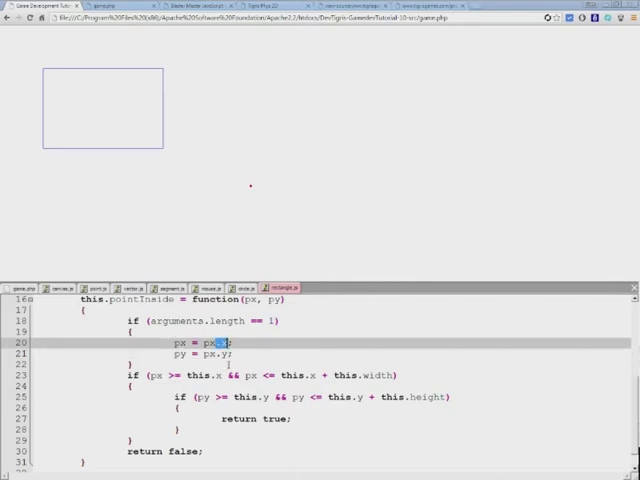
double_click(246, 300)
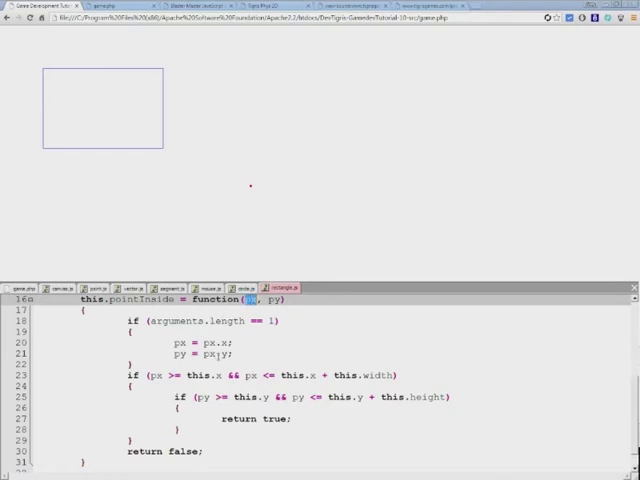
double_click(220, 356)
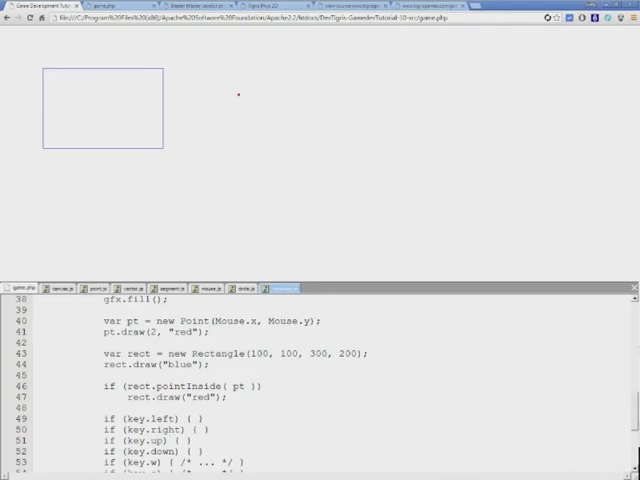
click(284, 288)
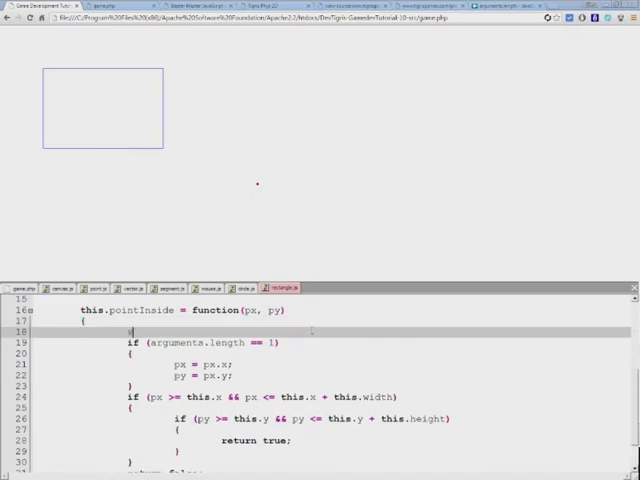
- Add var px = px; and var py = py; at the top of pointInside and recheck the px.y assignment
text(var px = px;)
text(var py)
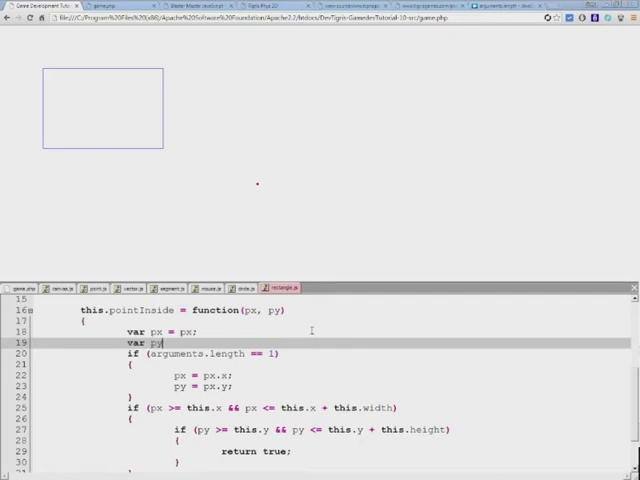
text(= py;)
click(204, 354)
text( {)
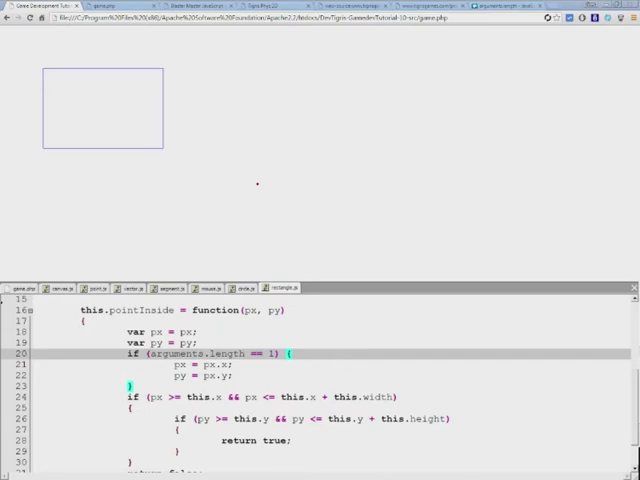
scroll(down, 3)
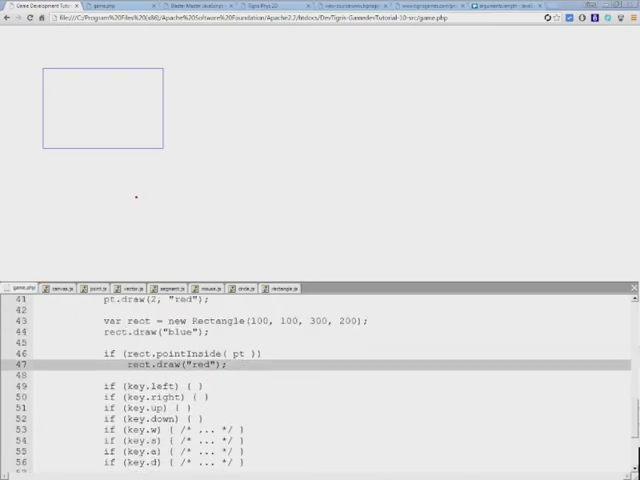
mouse_move(72, 84)
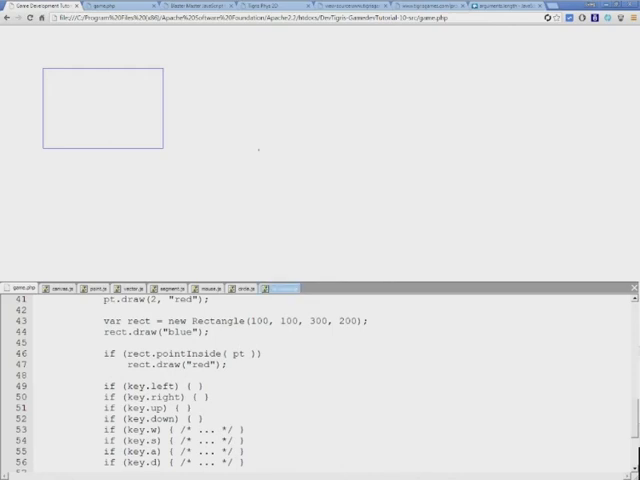
click(276, 288)
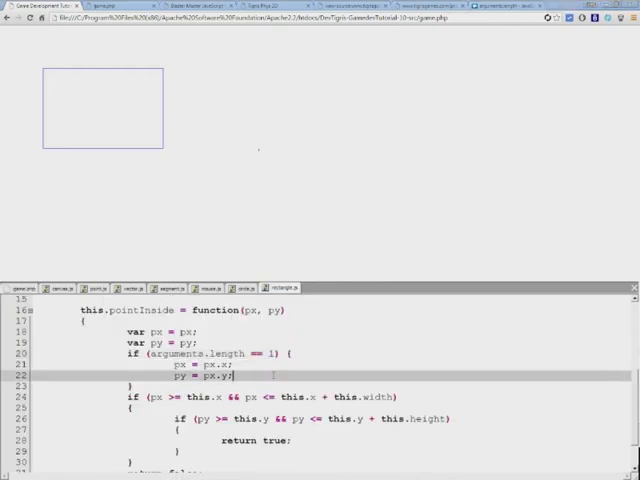
double_click(190, 354)
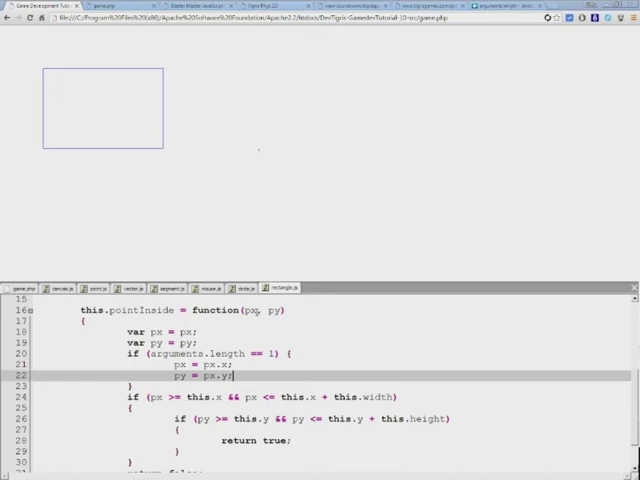
- Review the Point constructor's this.x in the Point class, then return to pointInside
click(100, 288)
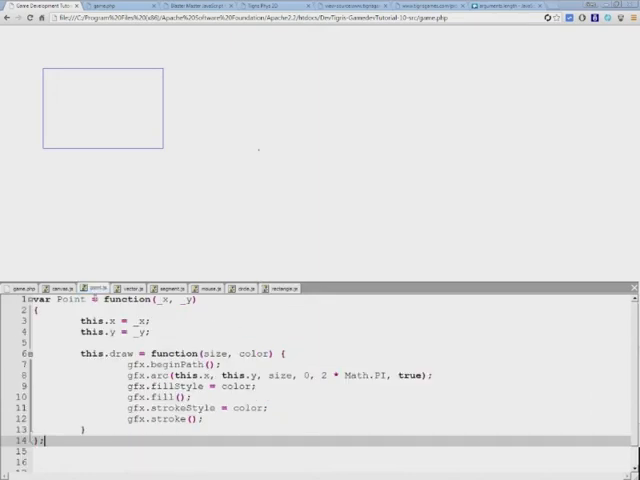
double_click(92, 320)
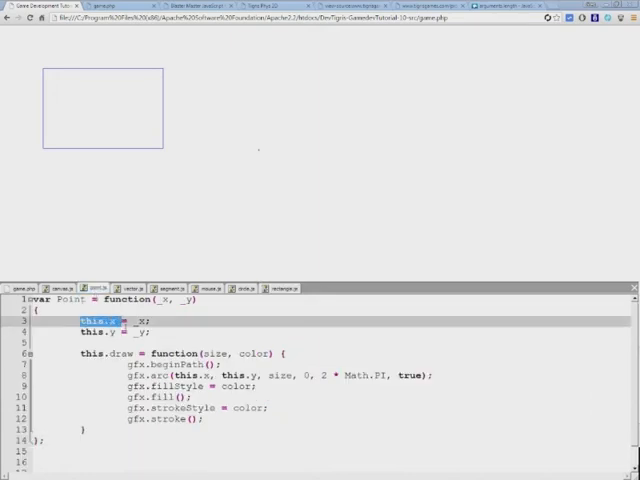
scroll(down, 3)
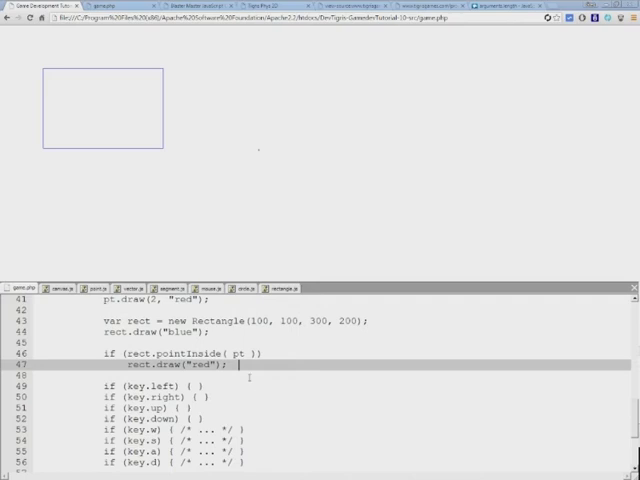
scroll(up, 3)
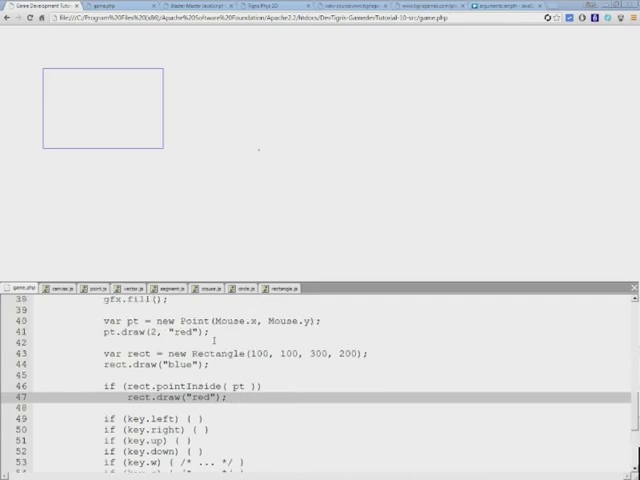
scroll(down, 3)
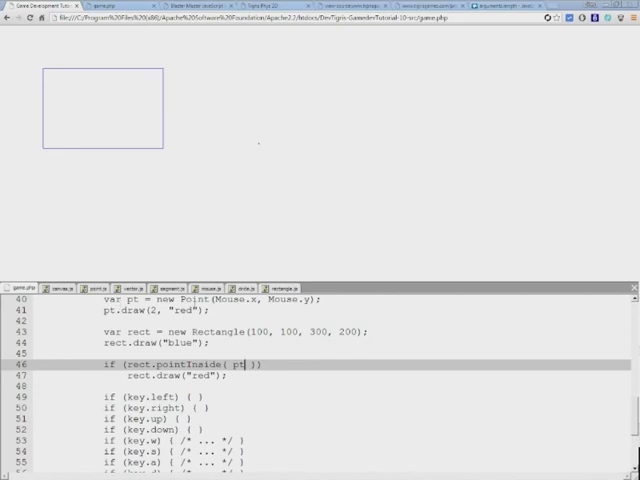
click(100, 288)
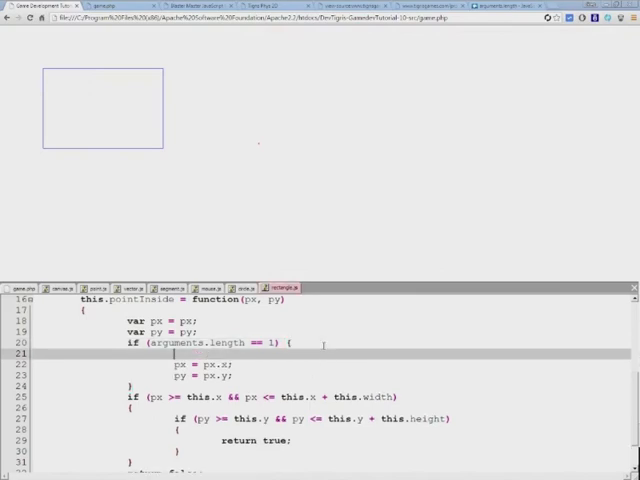
- Write var pt = new Point(px.x, px.y); in the arguments.length == 1 branch
text(var b)
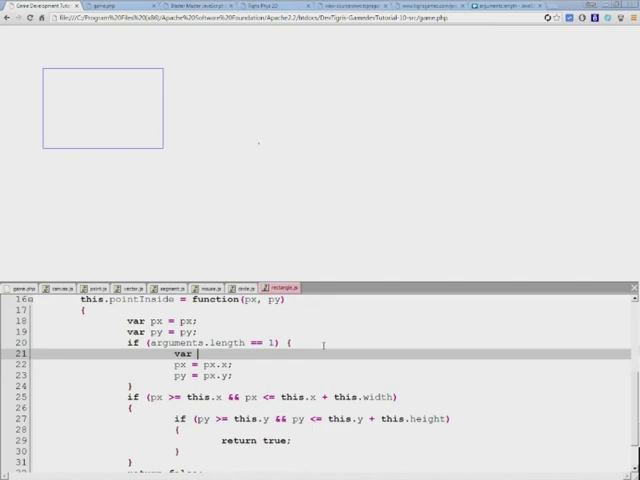
text(pt =)
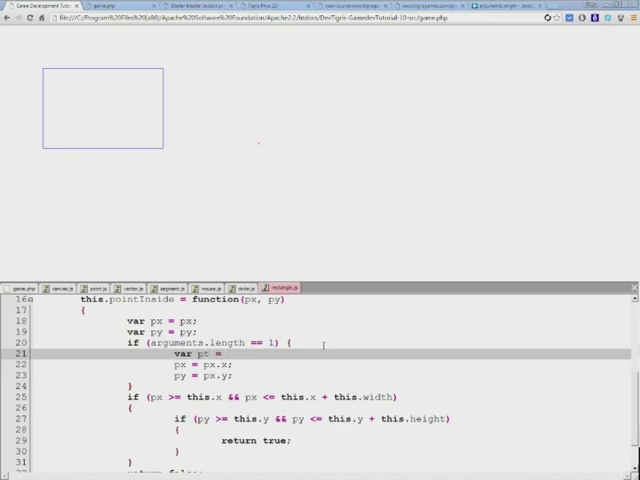
text(newPo)
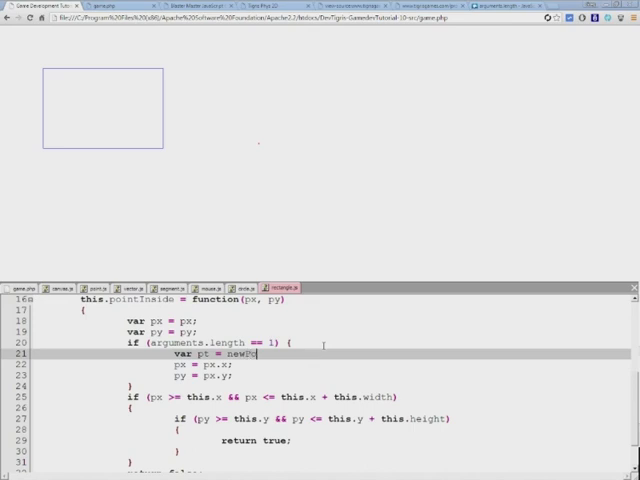
text(Point{)
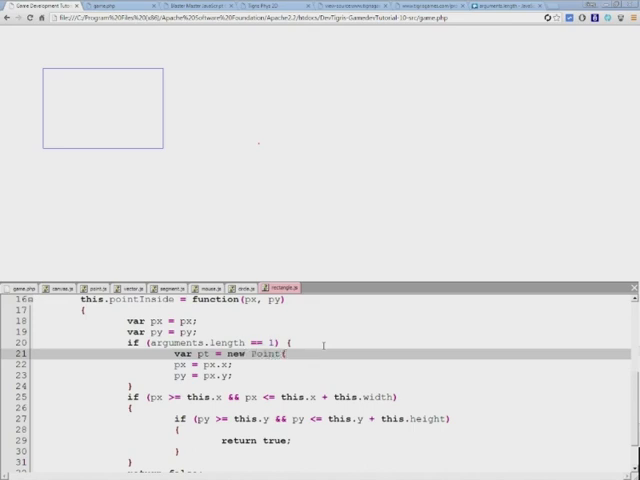
text(px.x, p)
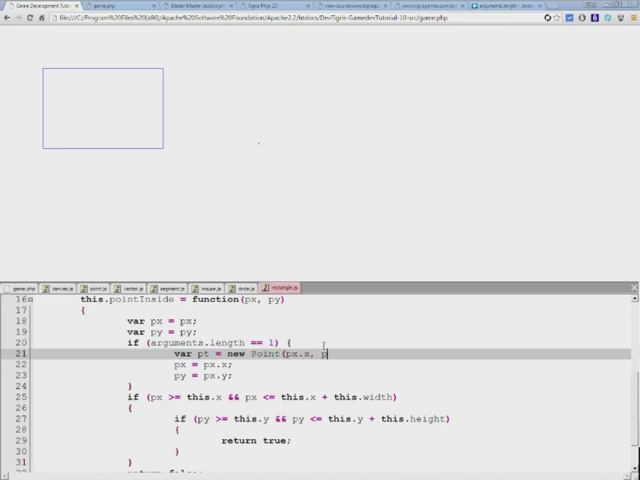
text(x.y);)
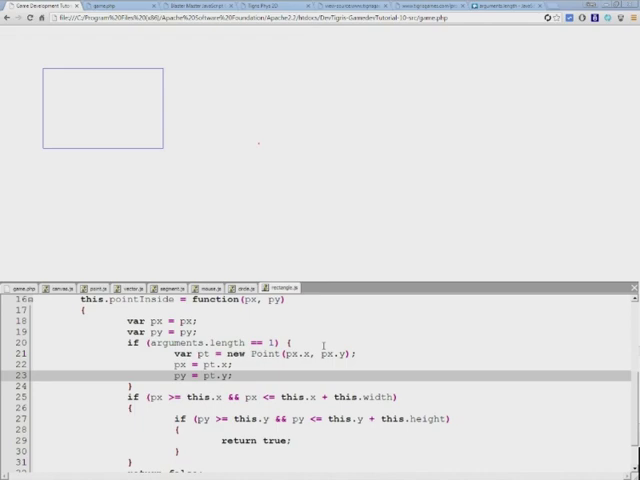
double_click(272, 352)
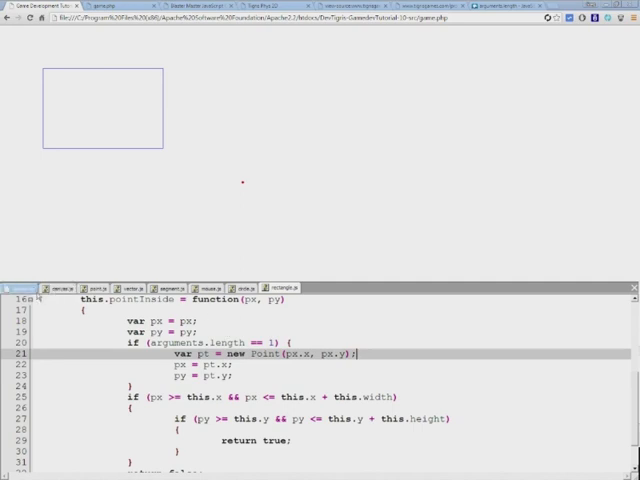
- Change game.php's call to rect.pointInside(pt), passing the mouse Point directly
scroll(down, 3)
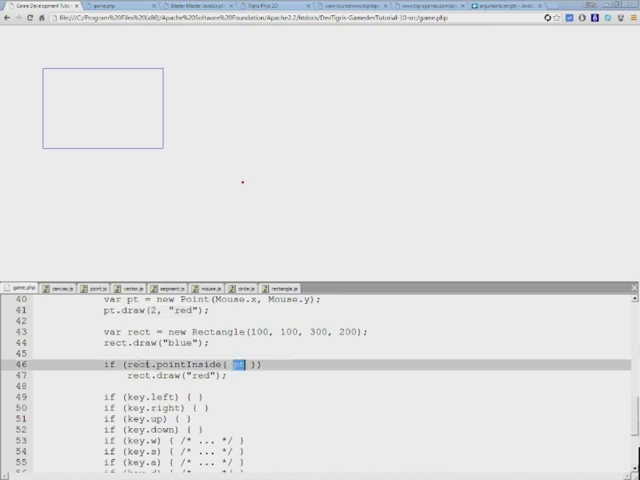
text(pt)
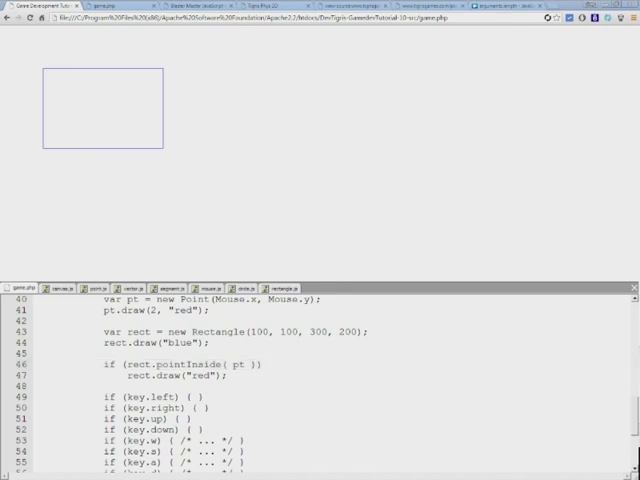
mouse_move(284, 124)
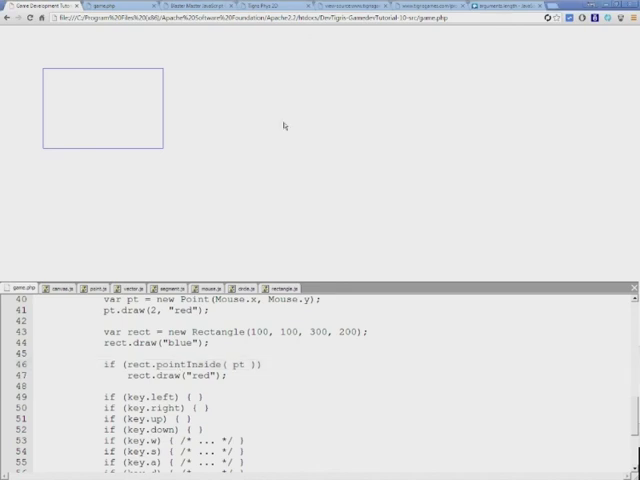